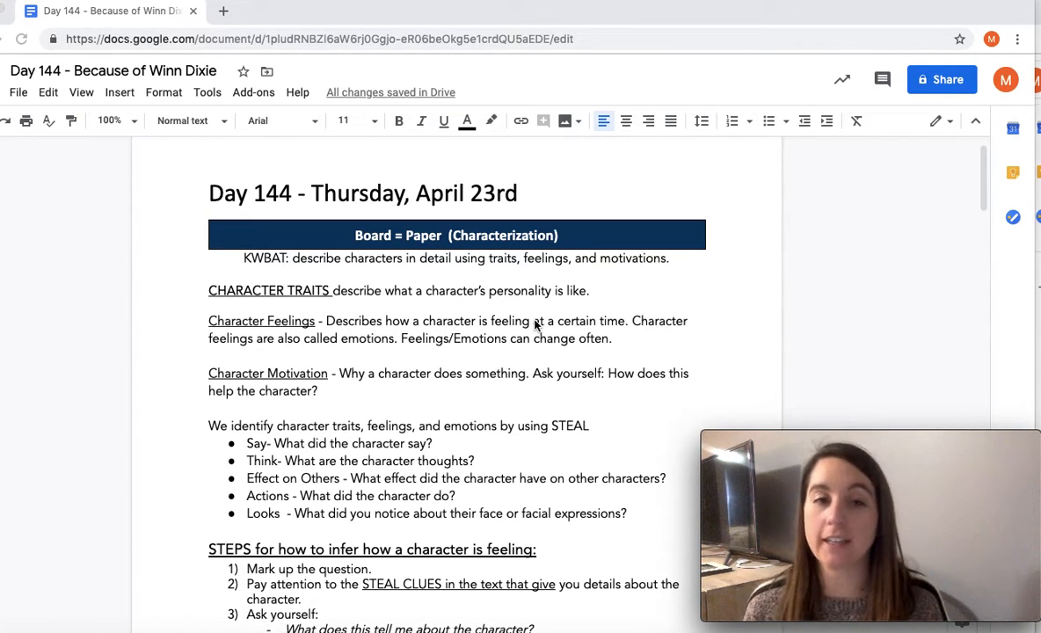
mouse_move(562, 230)
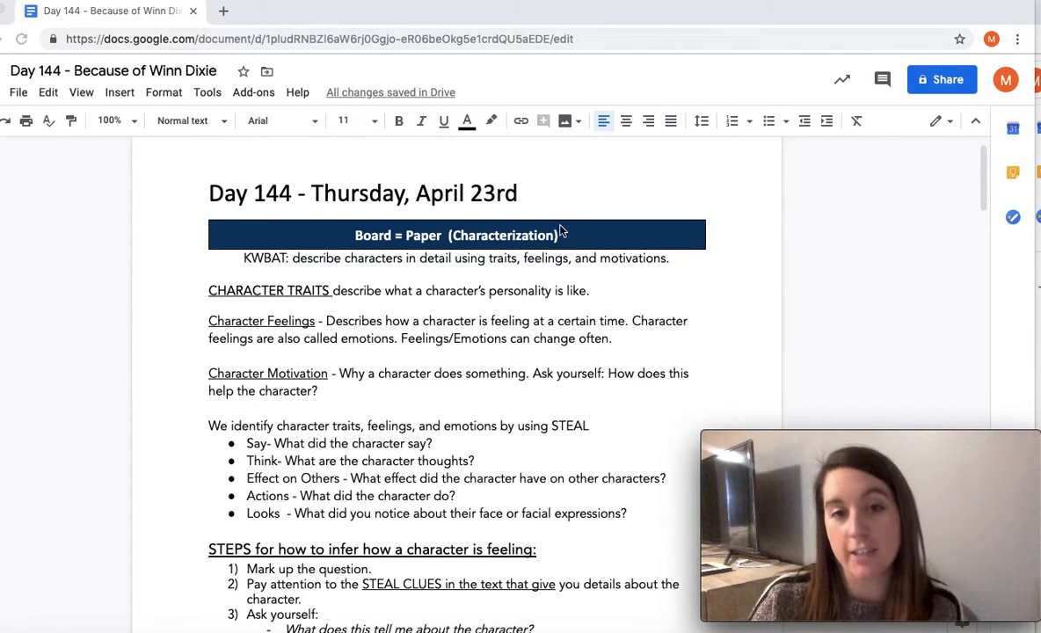
mouse_move(566, 243)
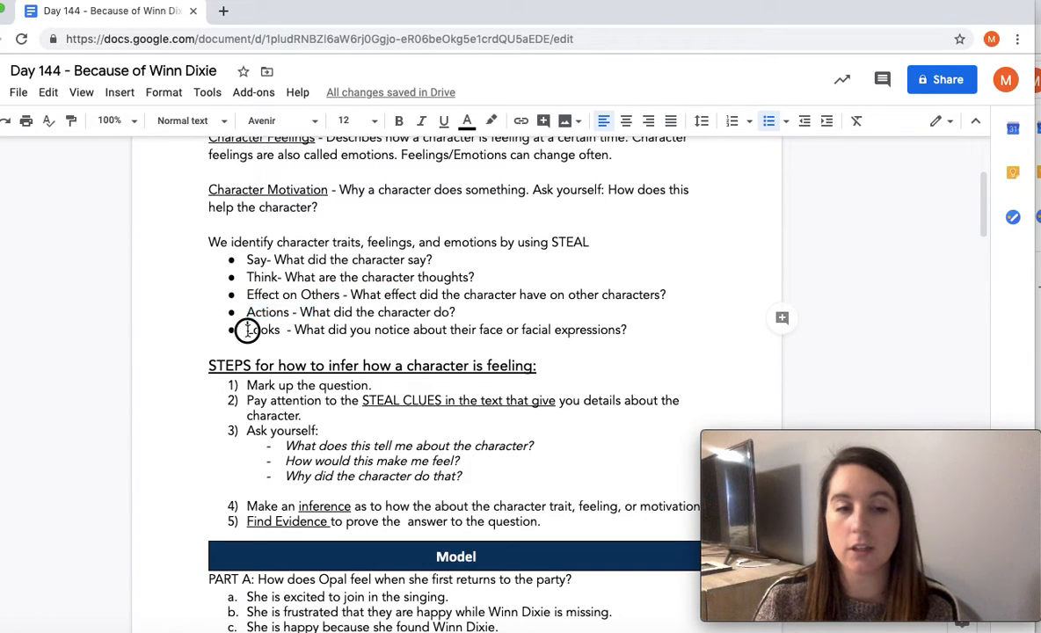
Deselect the first Ask yourself question and move down to the Chapter 25 text.
scroll("down", 3)
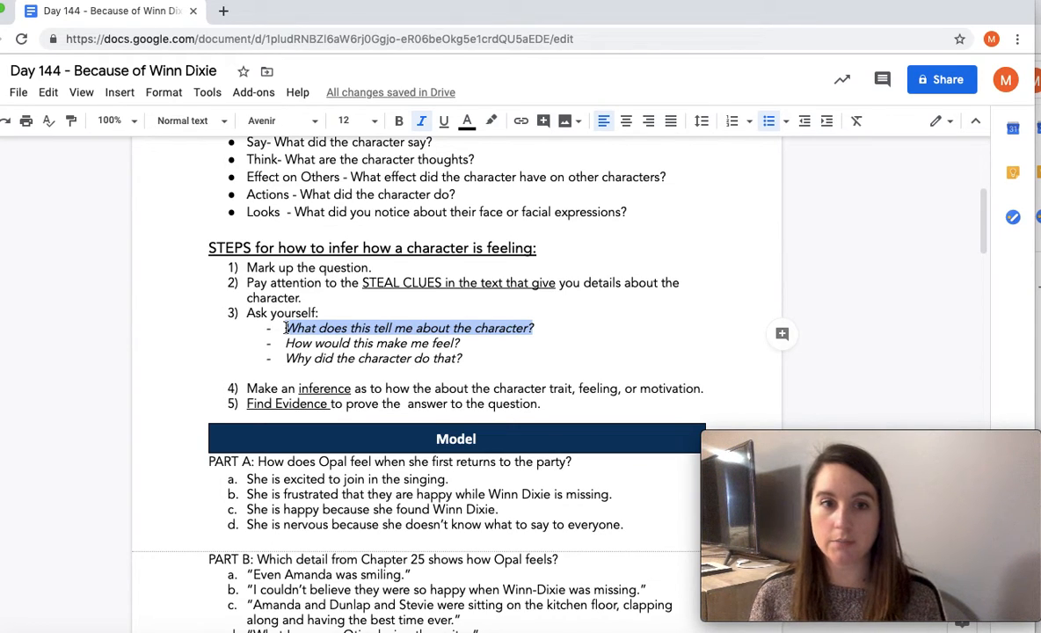
left_click(350, 389)
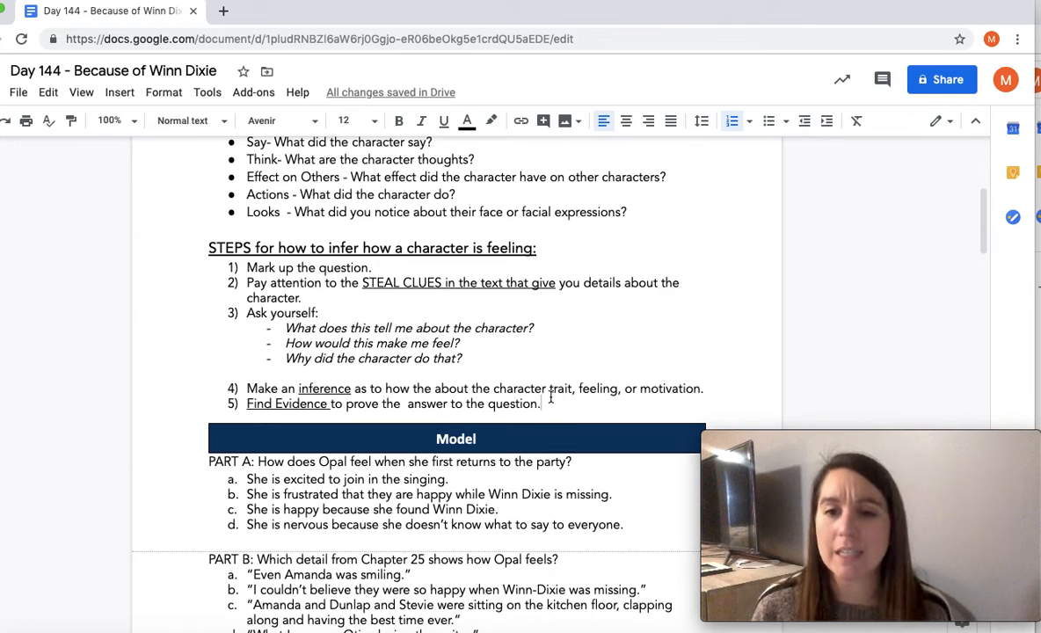
scroll("down", 3)
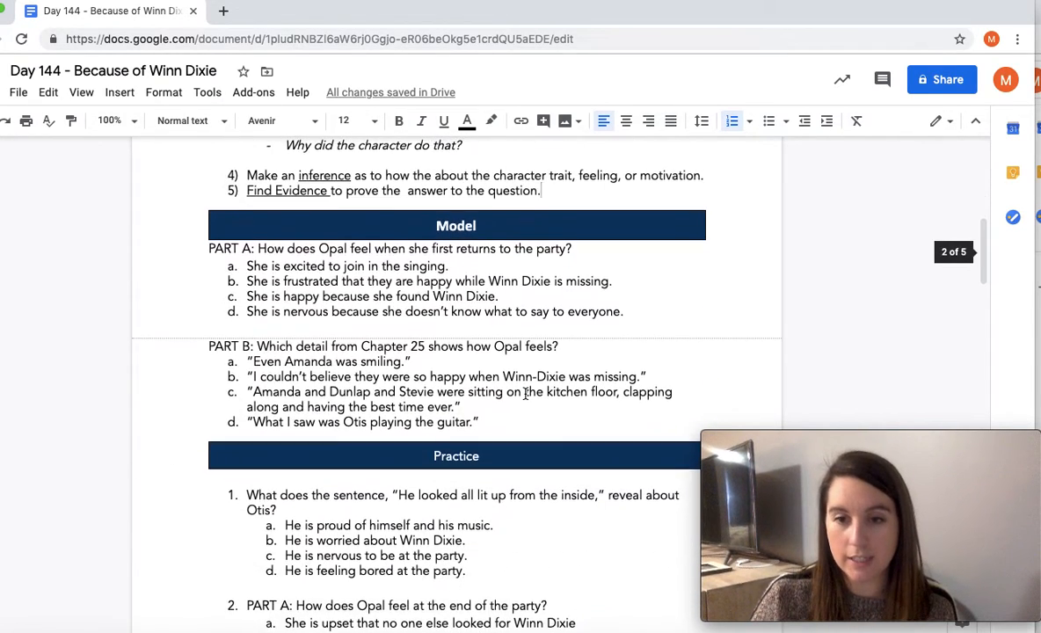
scroll("down", 3)
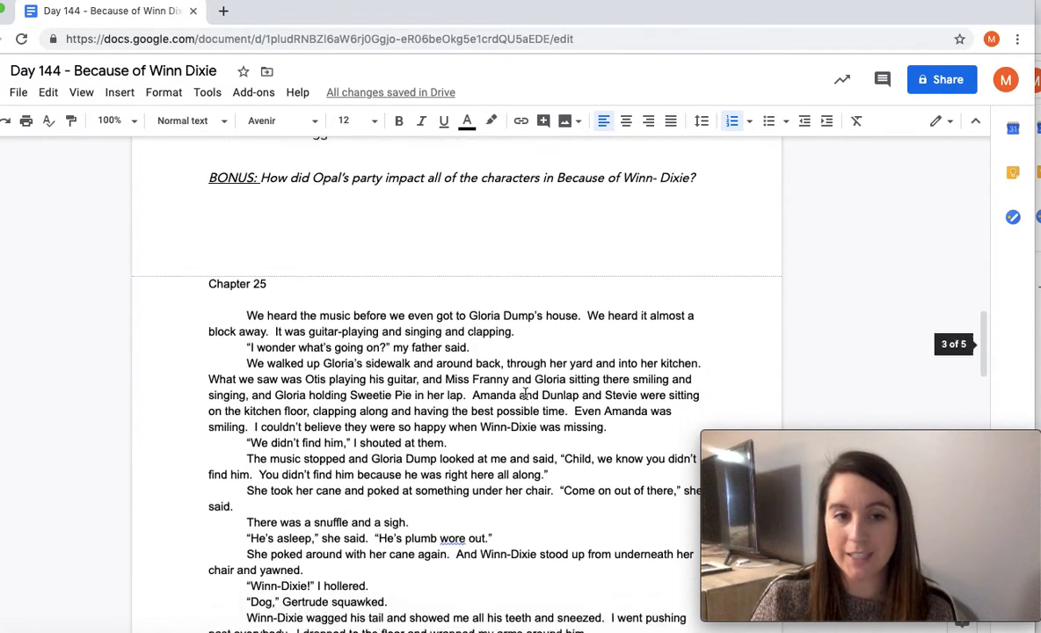
scroll("down", 3)
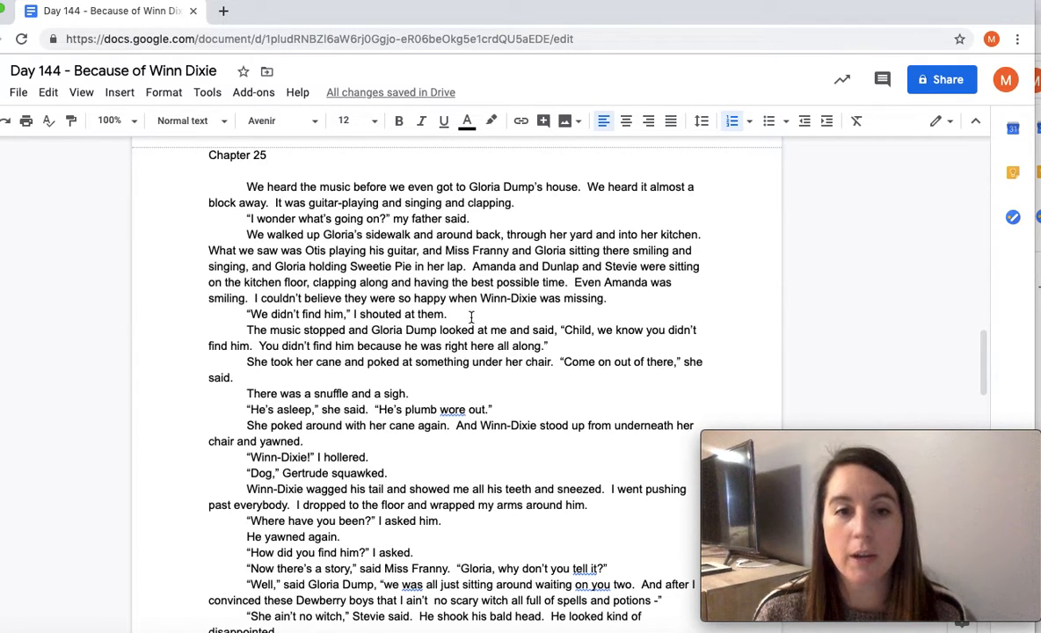
Highlight the opening Chapter 25 paragraphs through “We didn't find him” in yellow.
left_click_drag(246, 186, 447, 313)
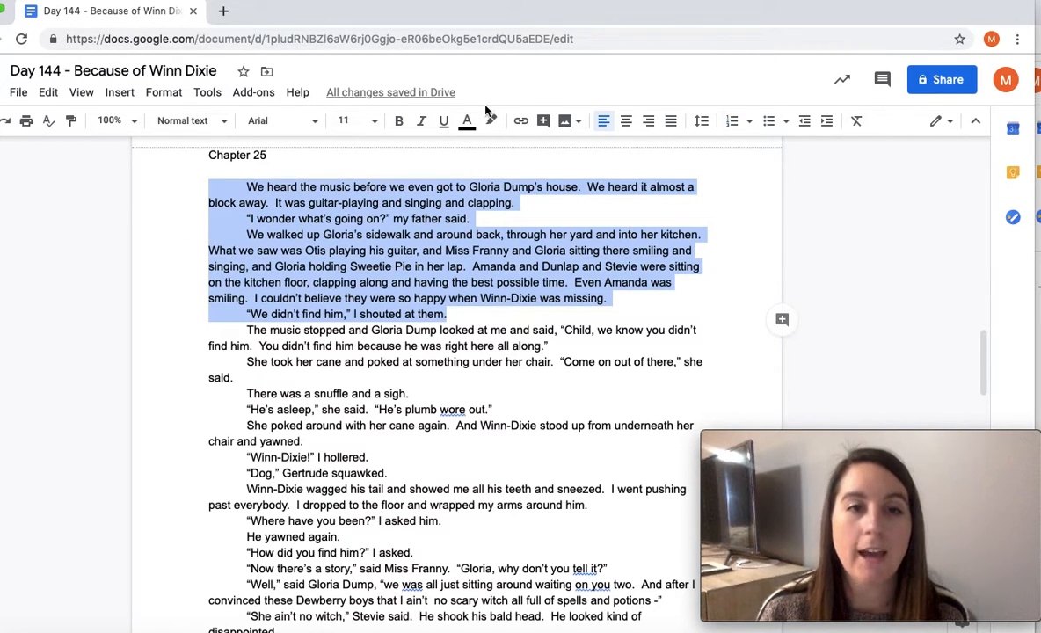
left_click(490, 119)
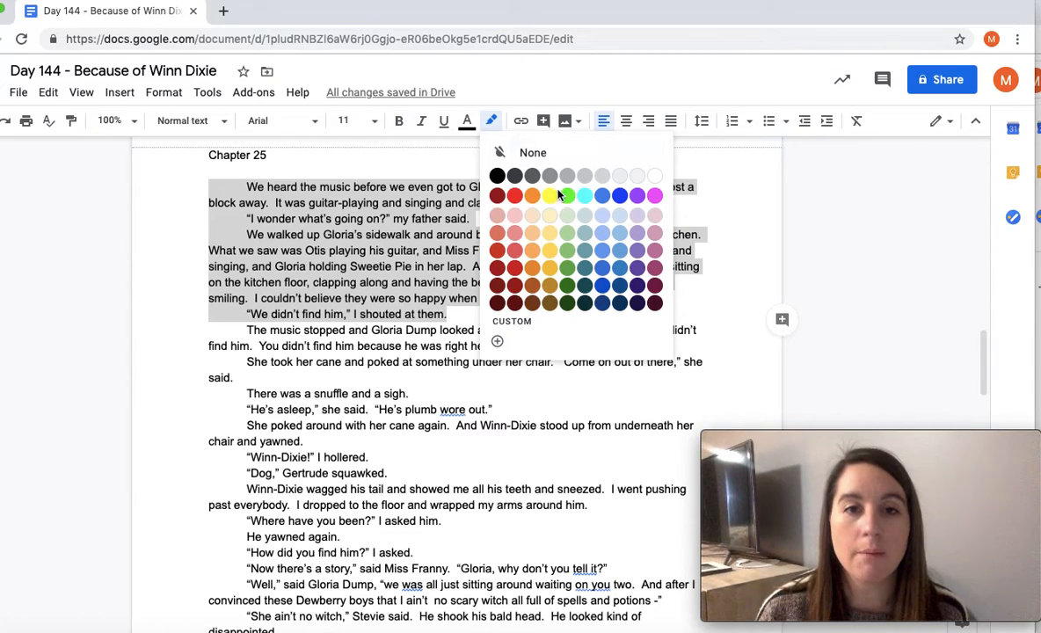
left_click(566, 192)
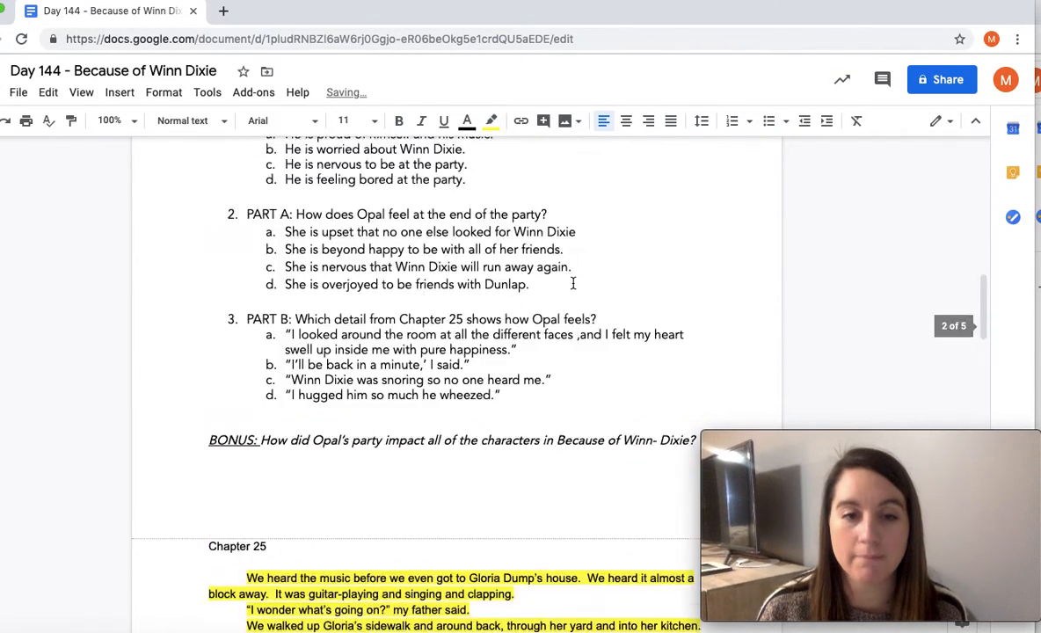
scroll("up", 3)
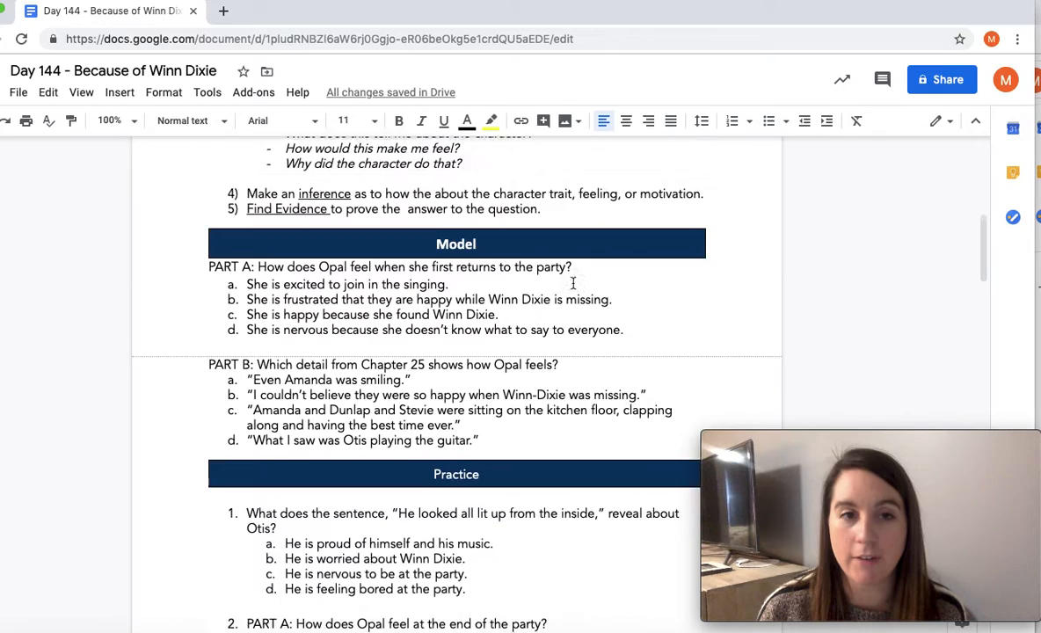
scroll("up", 3)
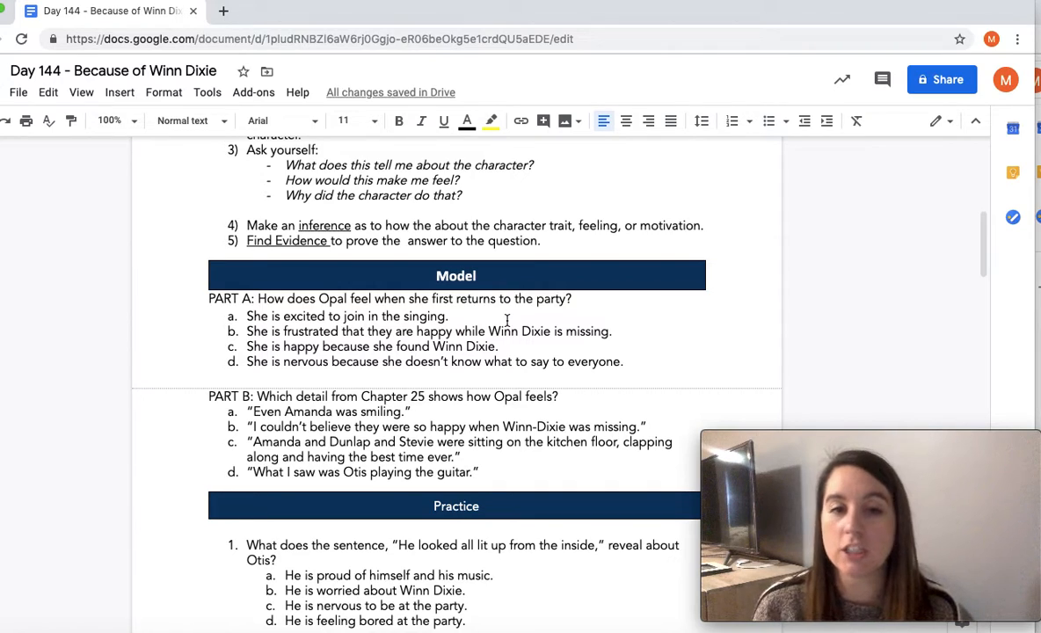
Highlight the words “Opal feel” in the Part A question in yellow.
scroll("up", 3)
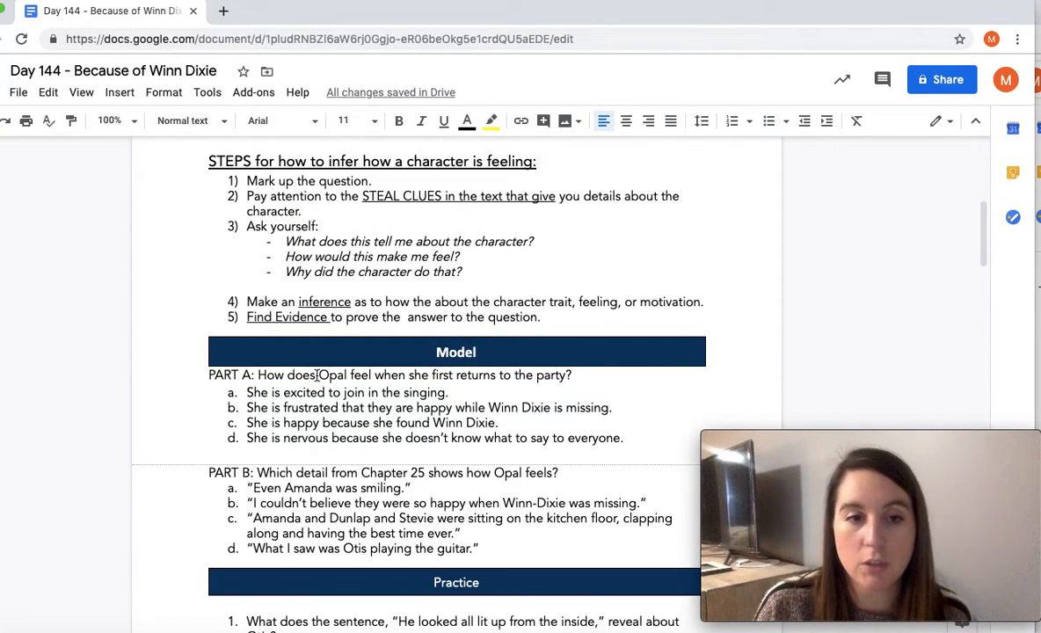
double_click(333, 375)
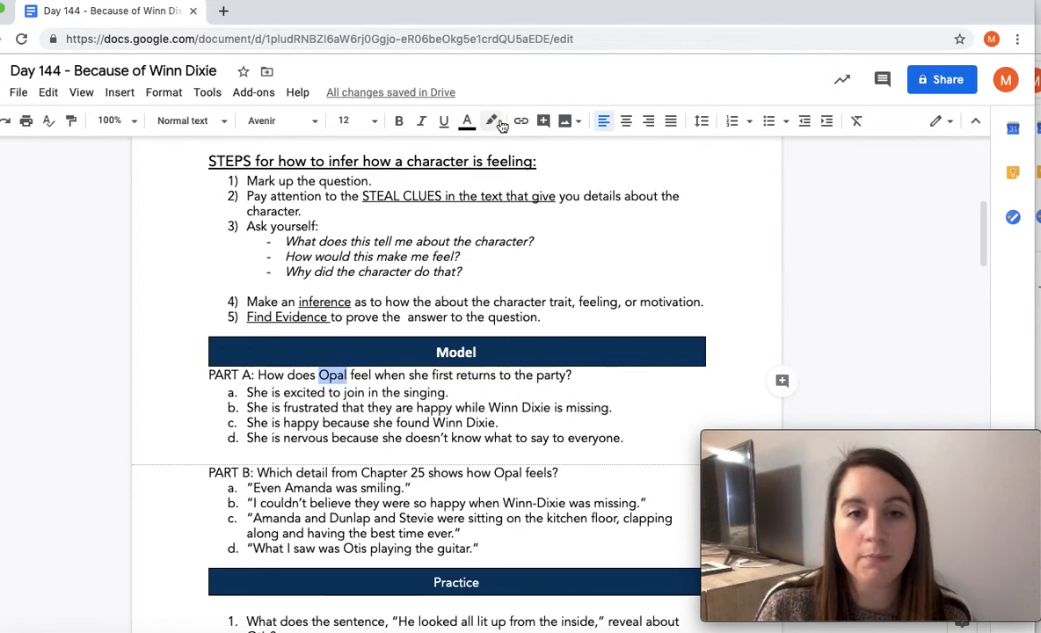
left_click(493, 120)
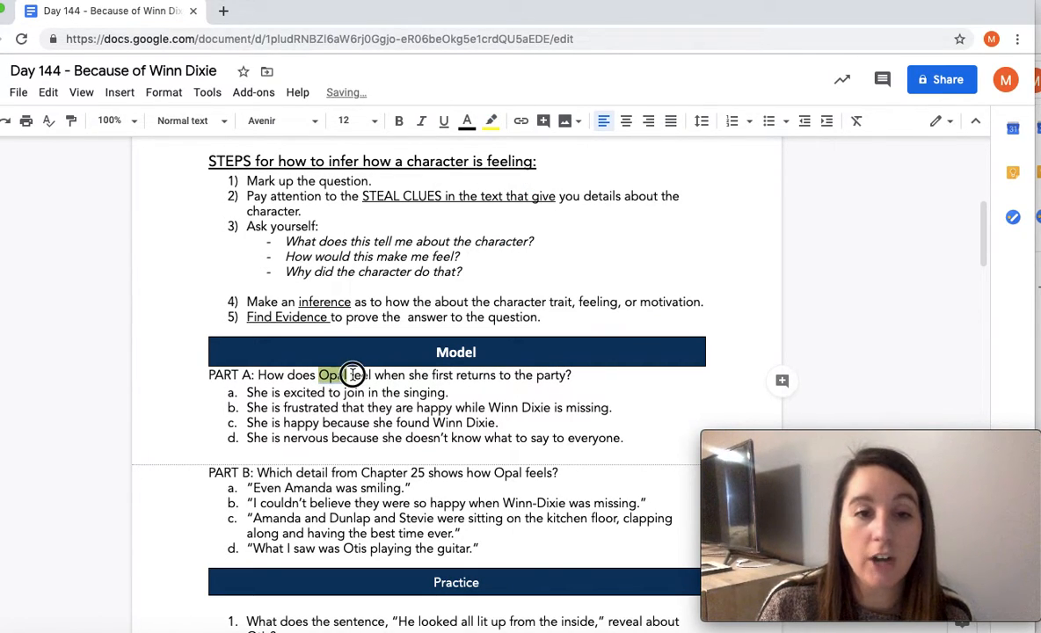
left_click(491, 119)
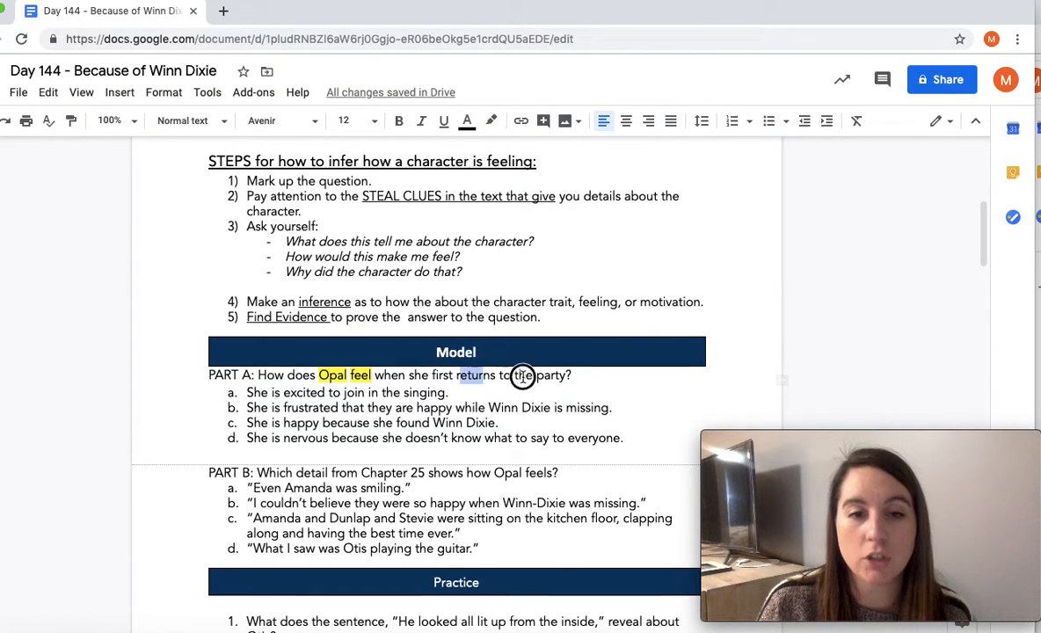
Highlight “returns to the party” in yellow and return to the Chapter 25 passage.
left_click(492, 120)
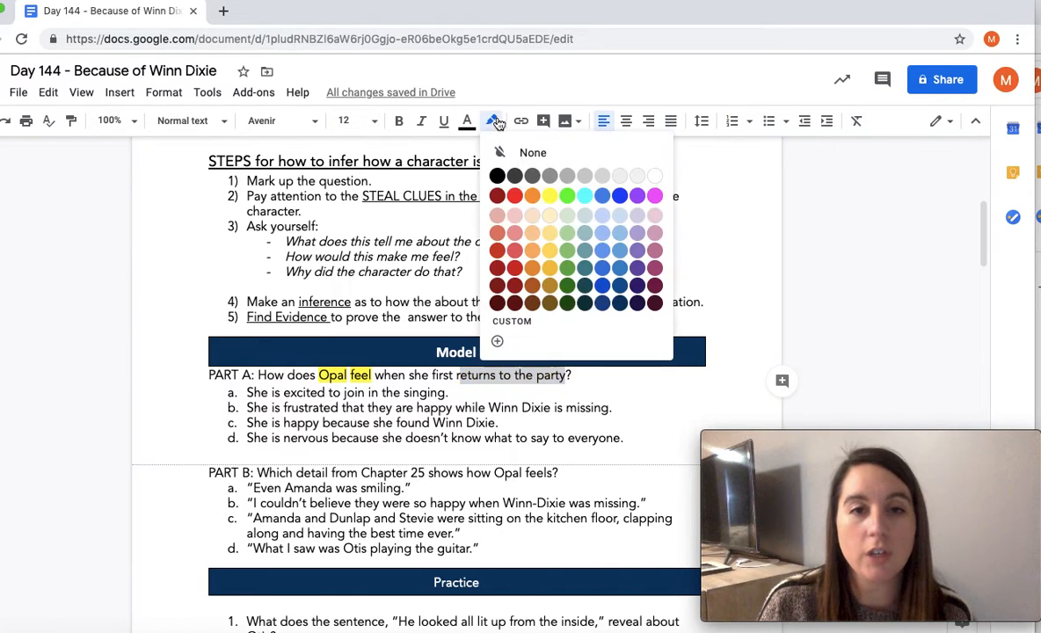
left_click(549, 195)
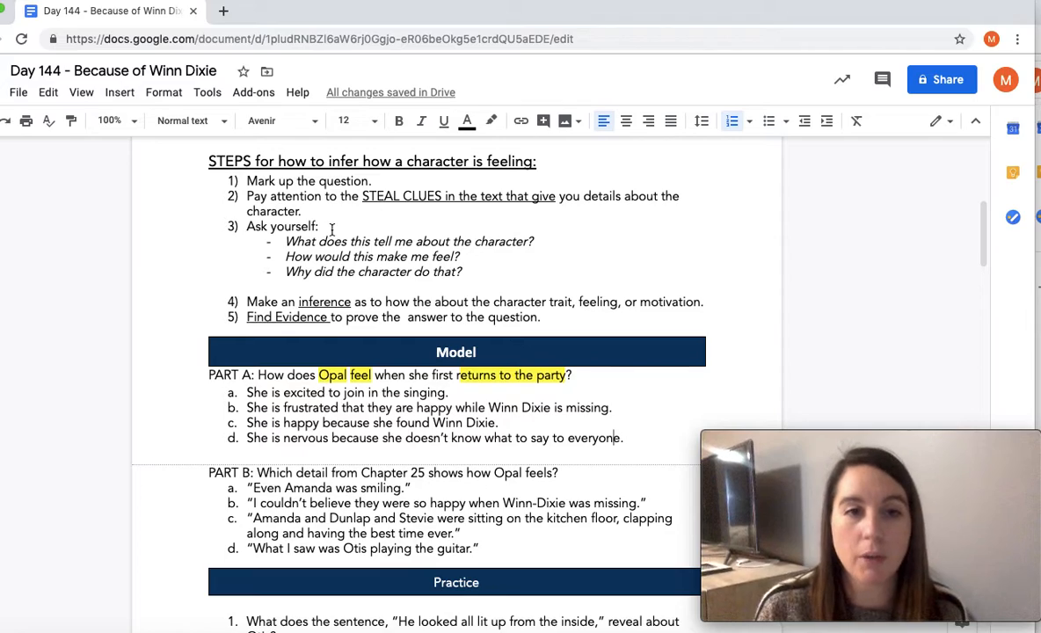
scroll("up", 3)
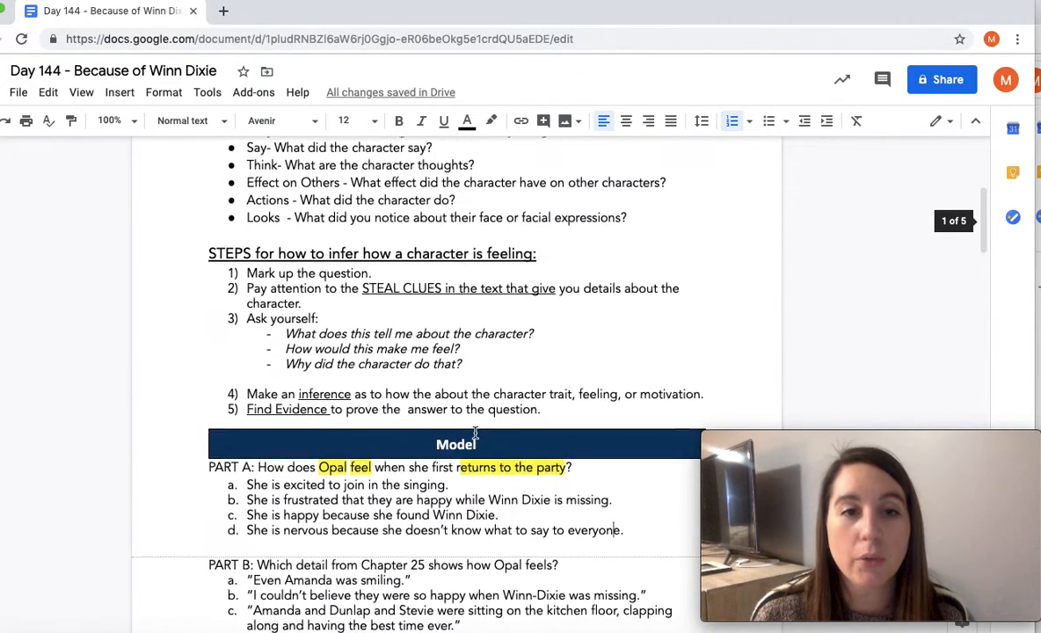
scroll("up", 3)
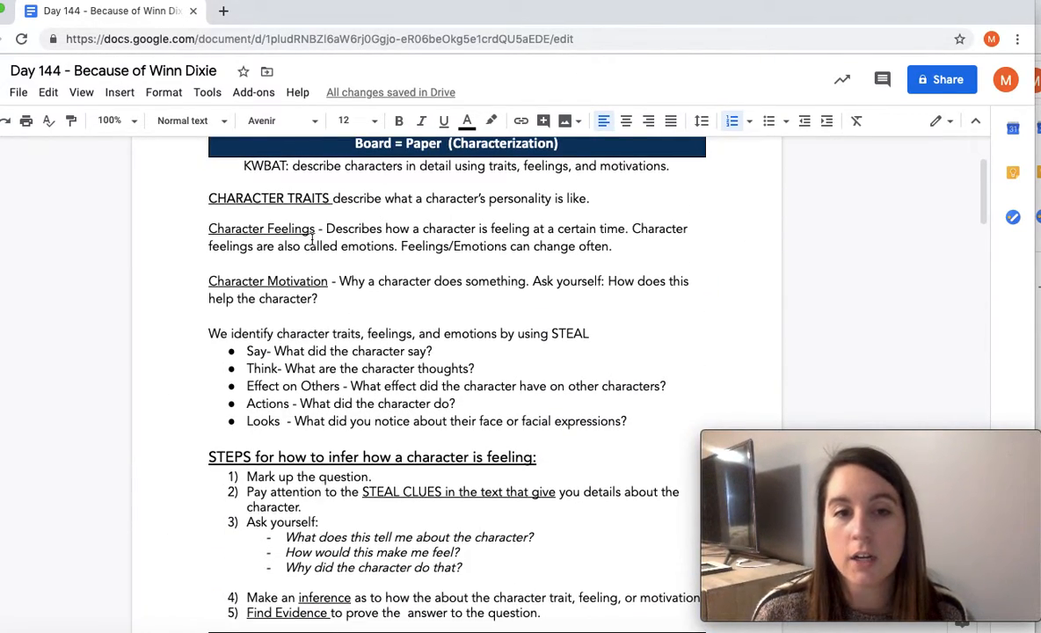
scroll("down", 3)
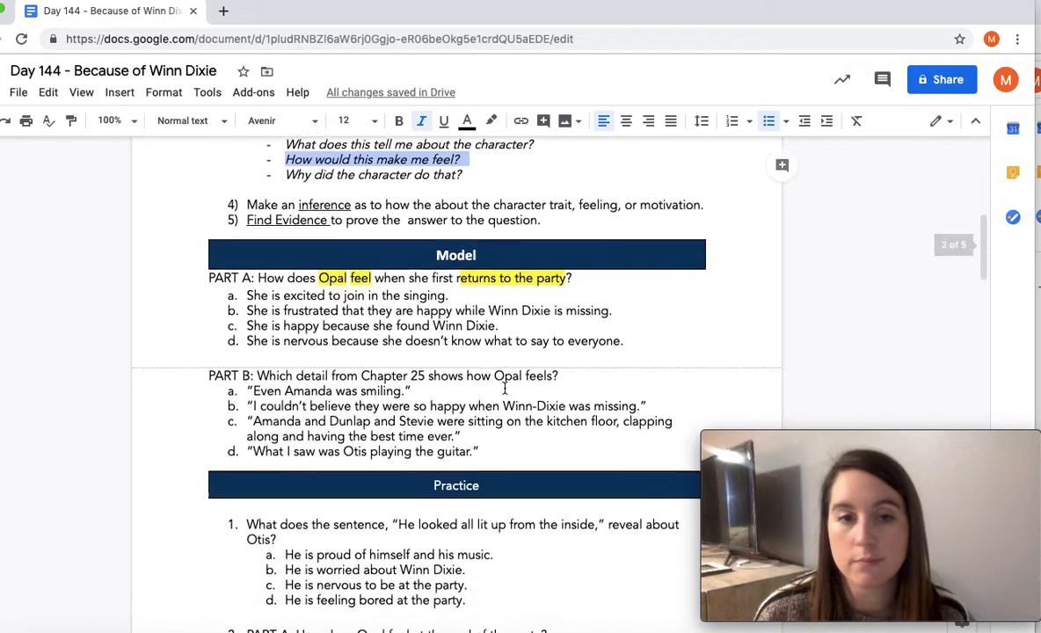
scroll("down", 3)
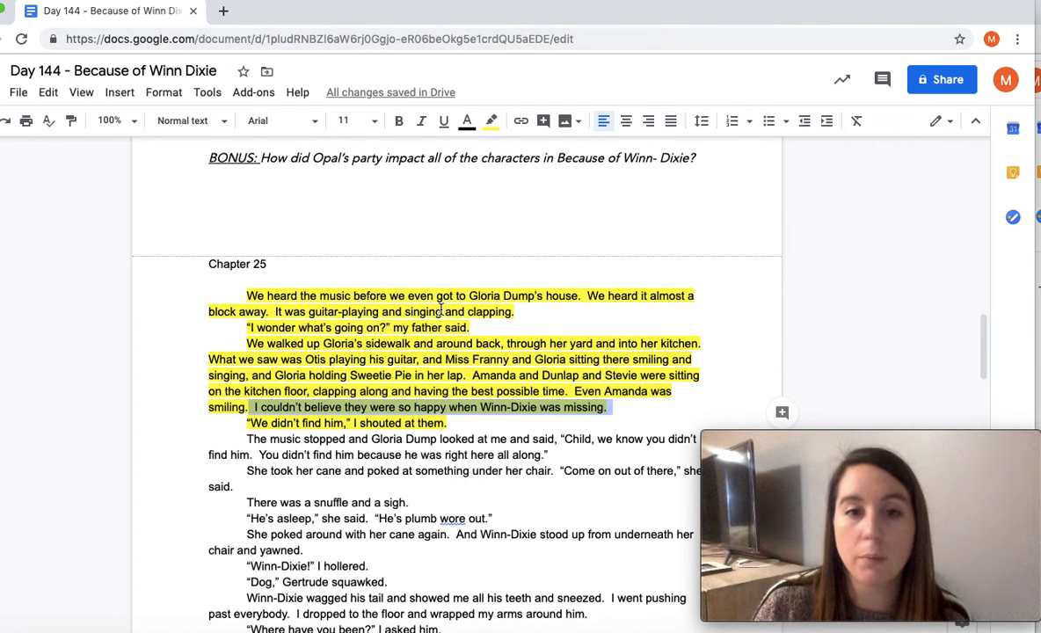
Scroll back up to the Part A model question and its four answer choices.
scroll("up", 3)
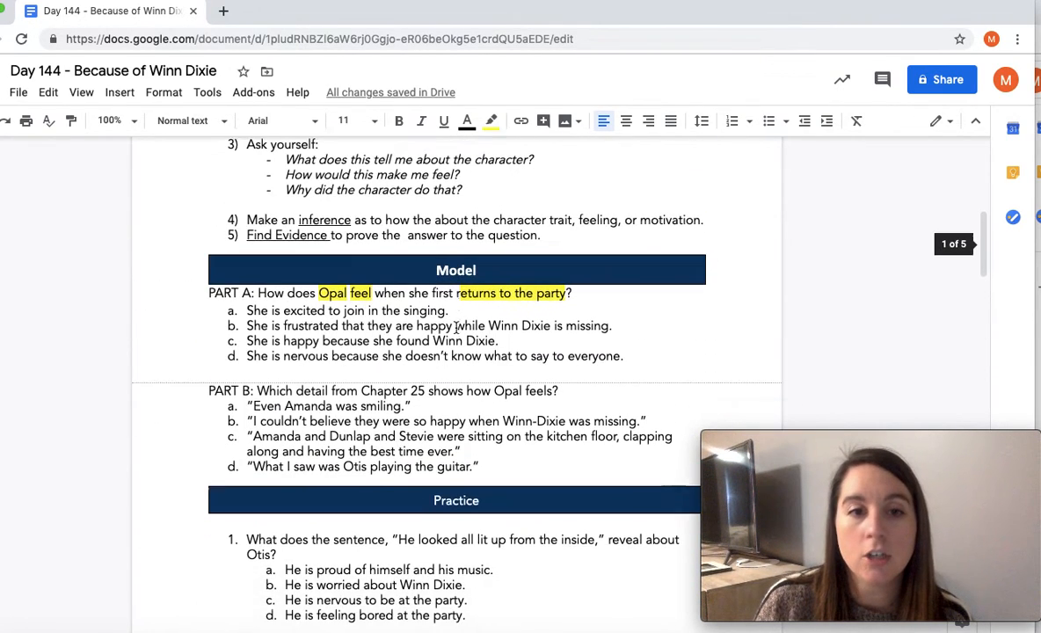
scroll("up", 3)
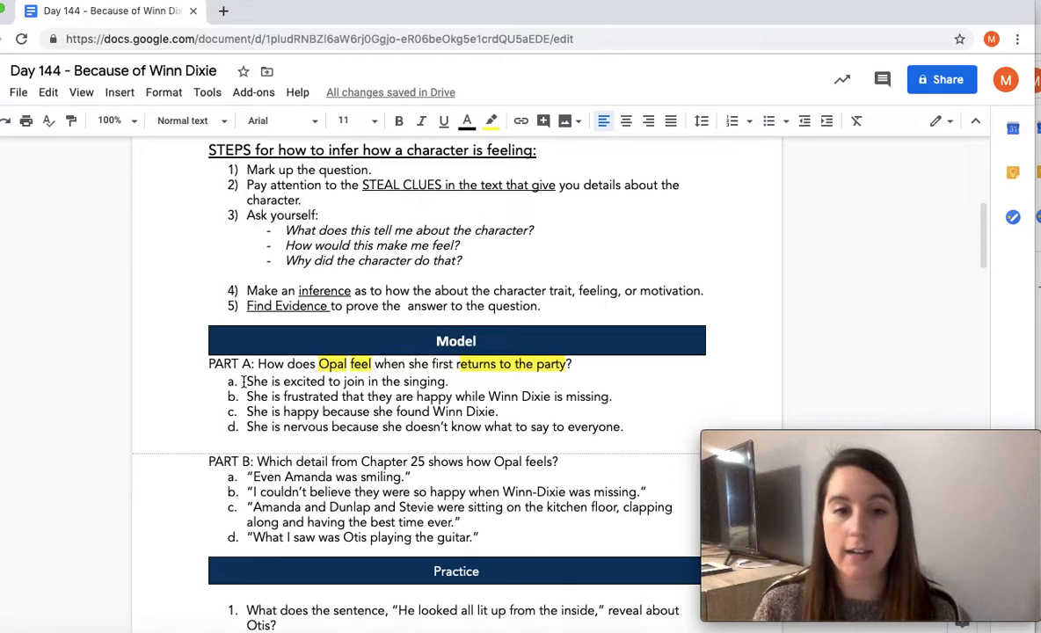
mouse_move(479, 401)
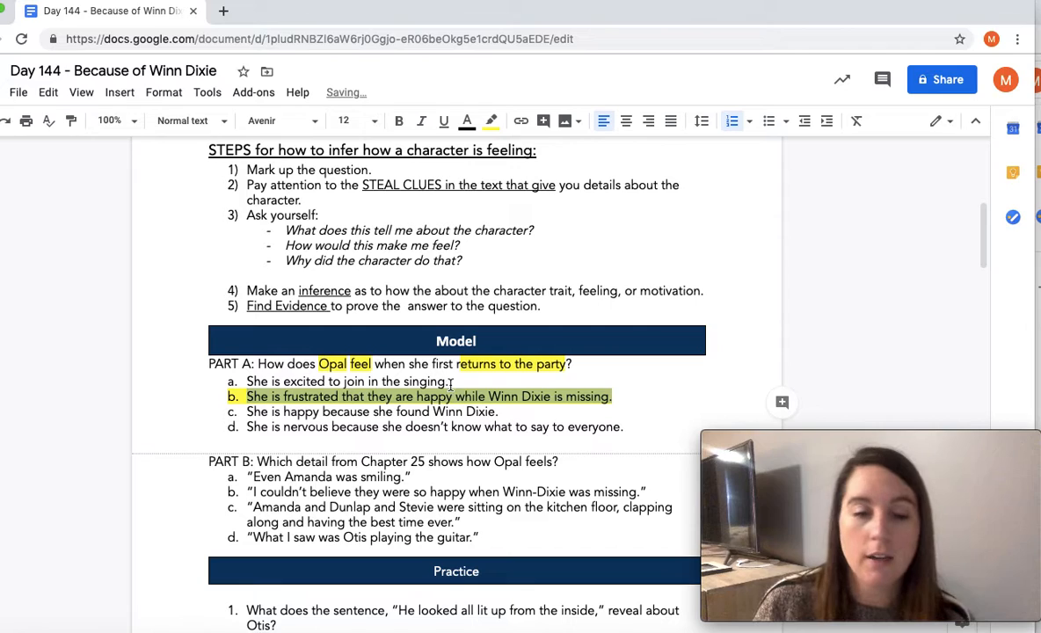
scroll("down", 3)
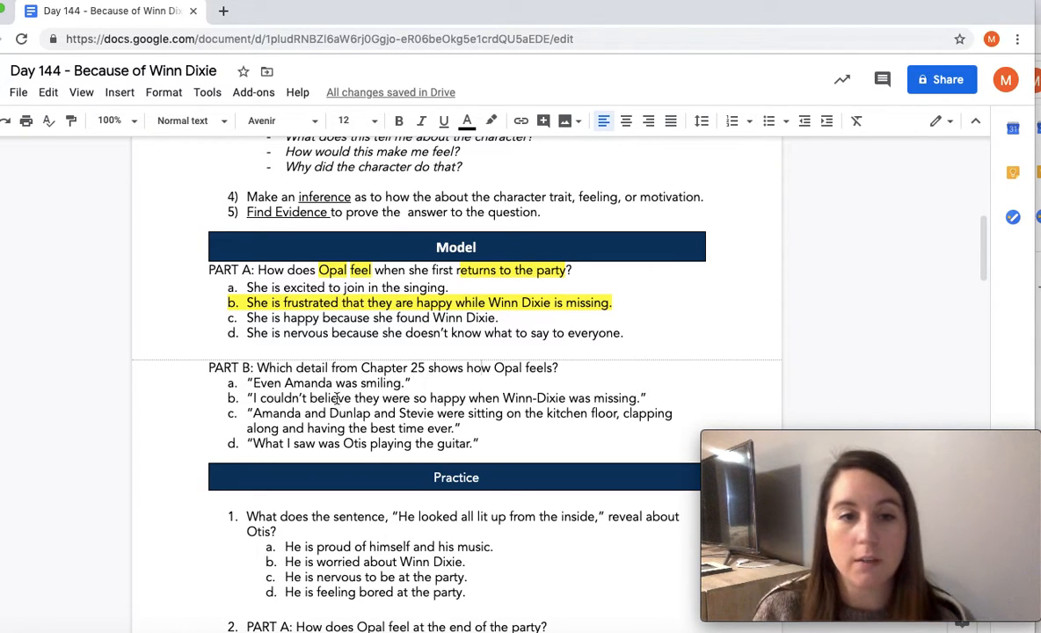
mouse_move(642, 396)
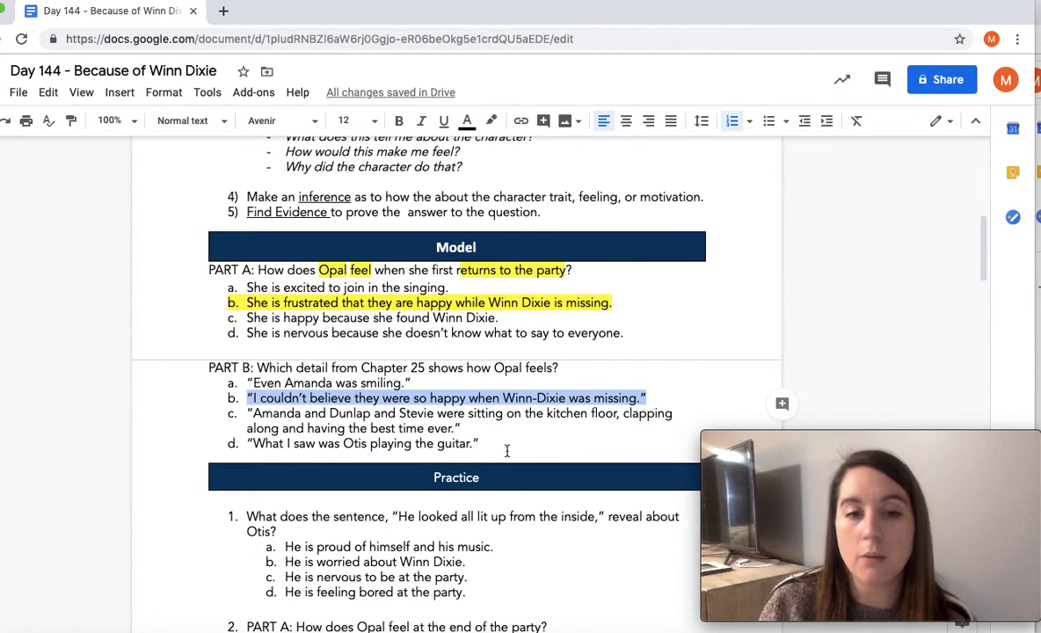
Highlight Part B answer b and the question words “detail,” “Chapter 25” and “Opal feels” in yellow.
left_click(491, 120)
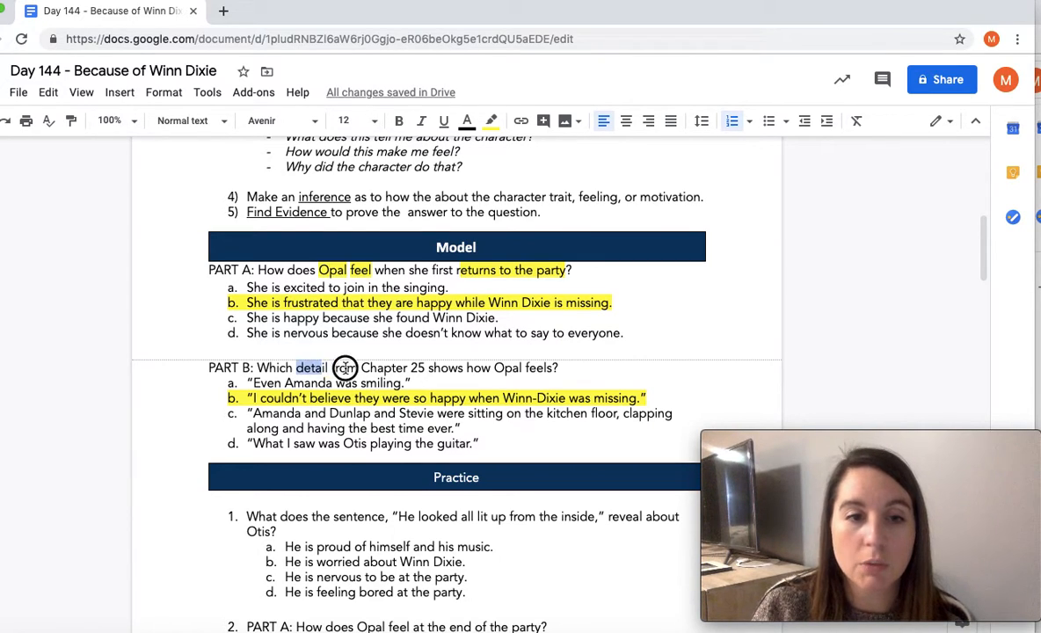
left_click(491, 120)
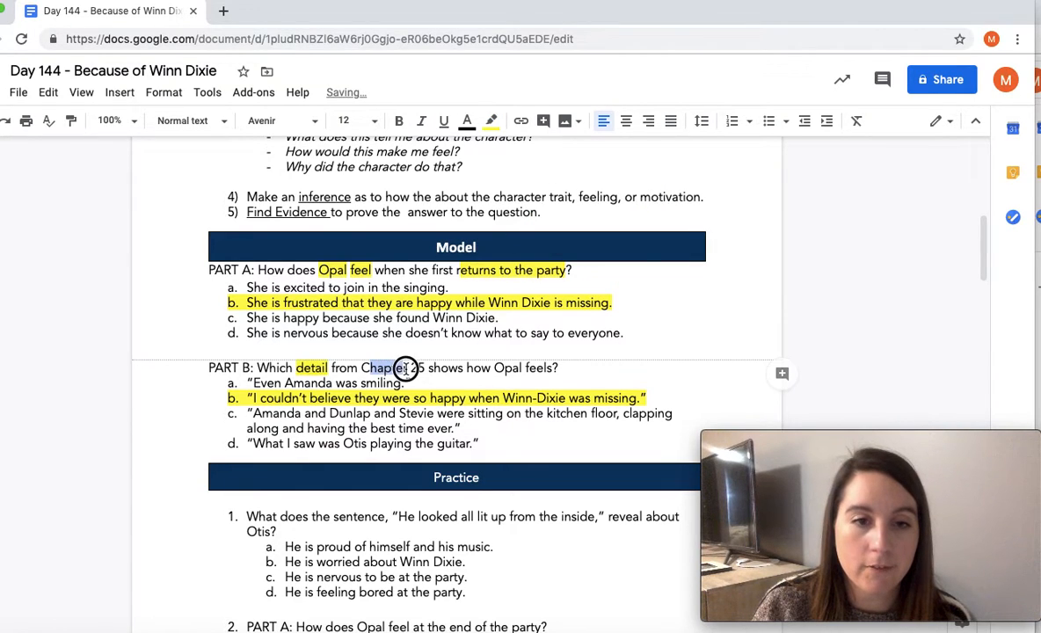
left_click(492, 120)
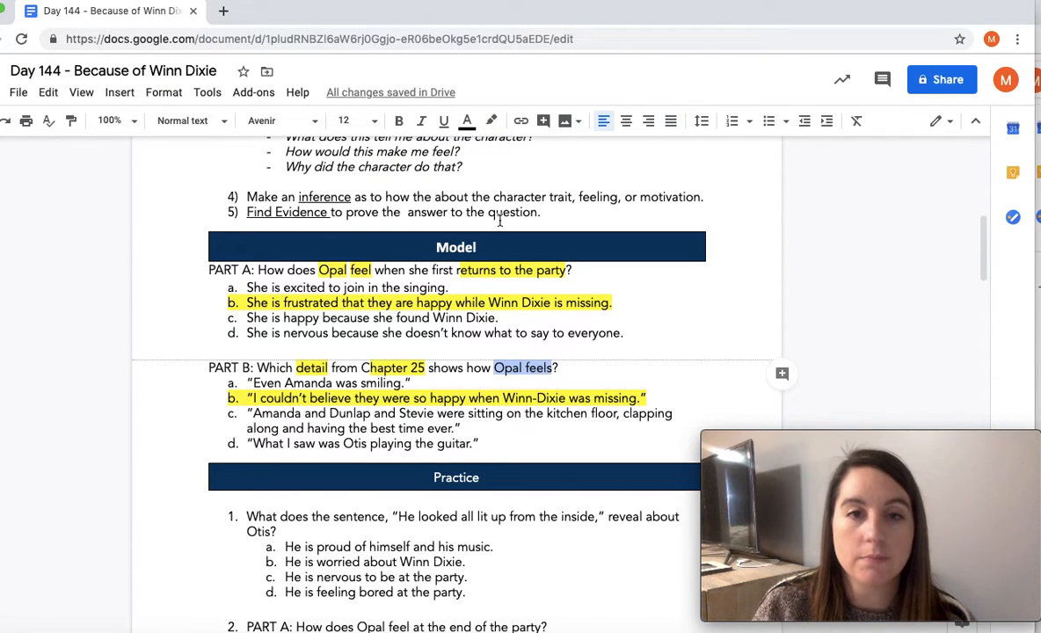
left_click(461, 429)
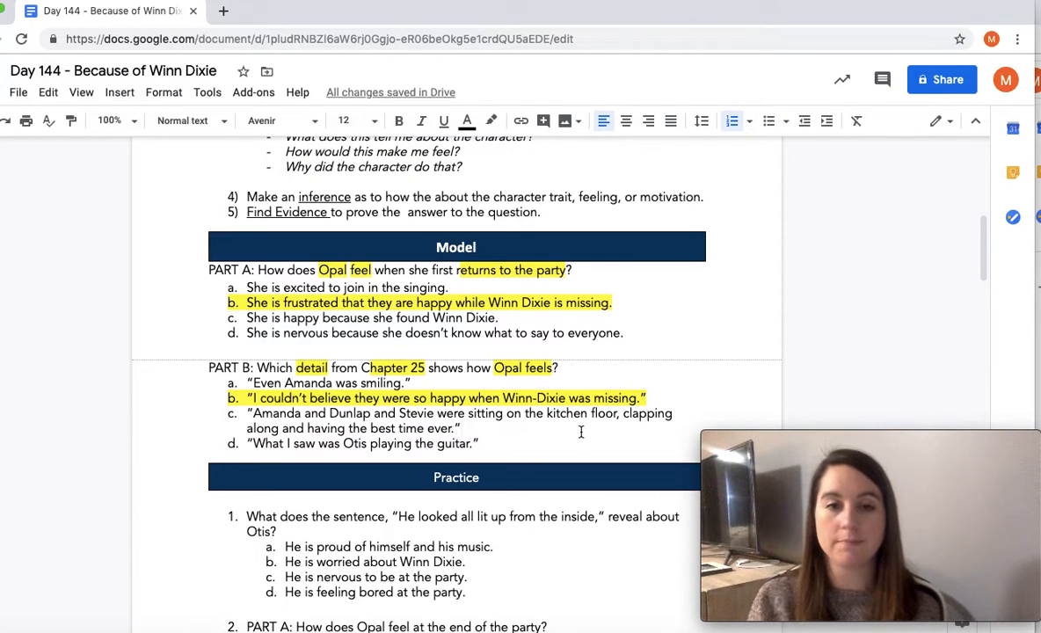
scroll("down", 3)
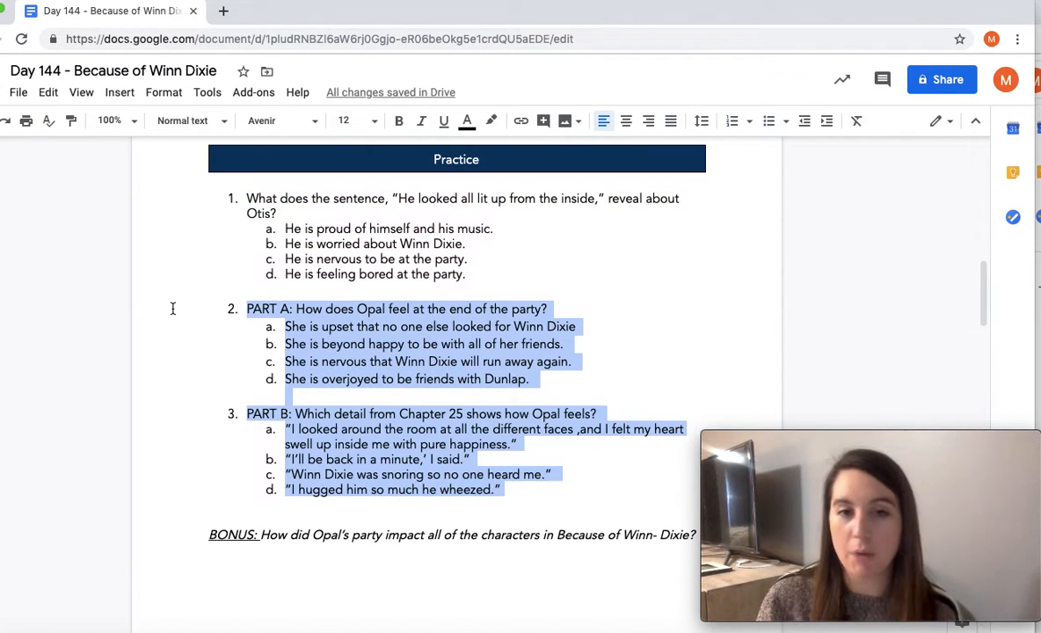
scroll("down", 3)
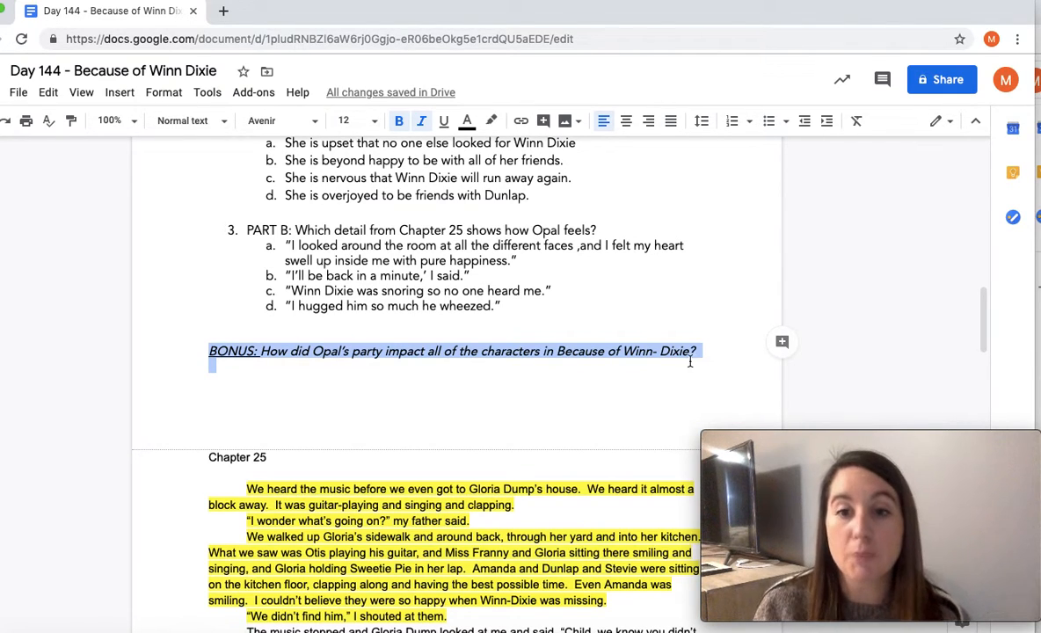
scroll("down", 3)
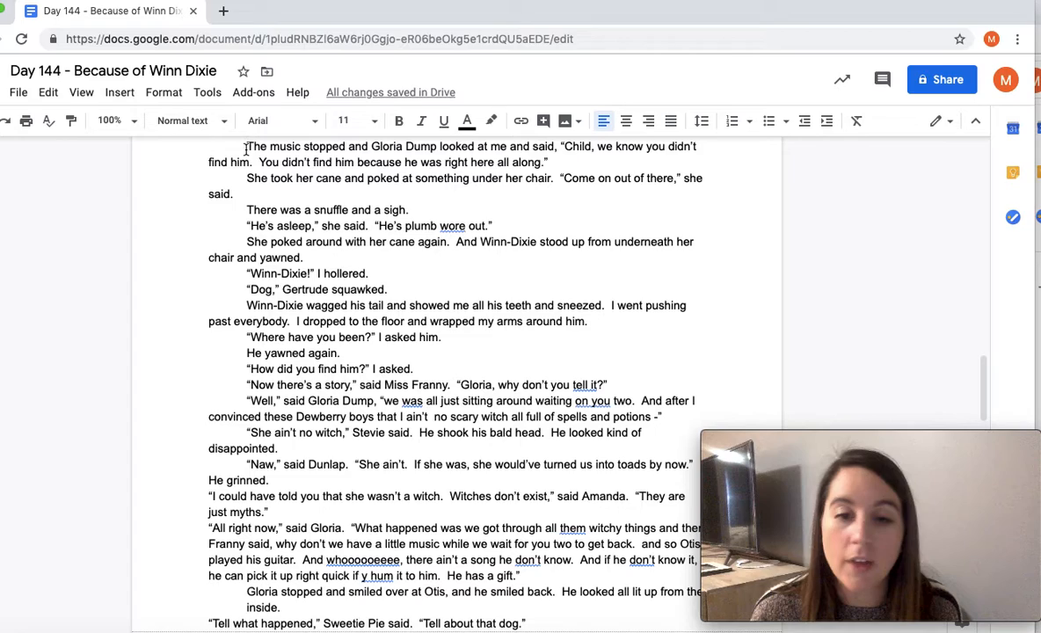
scroll("down", 3)
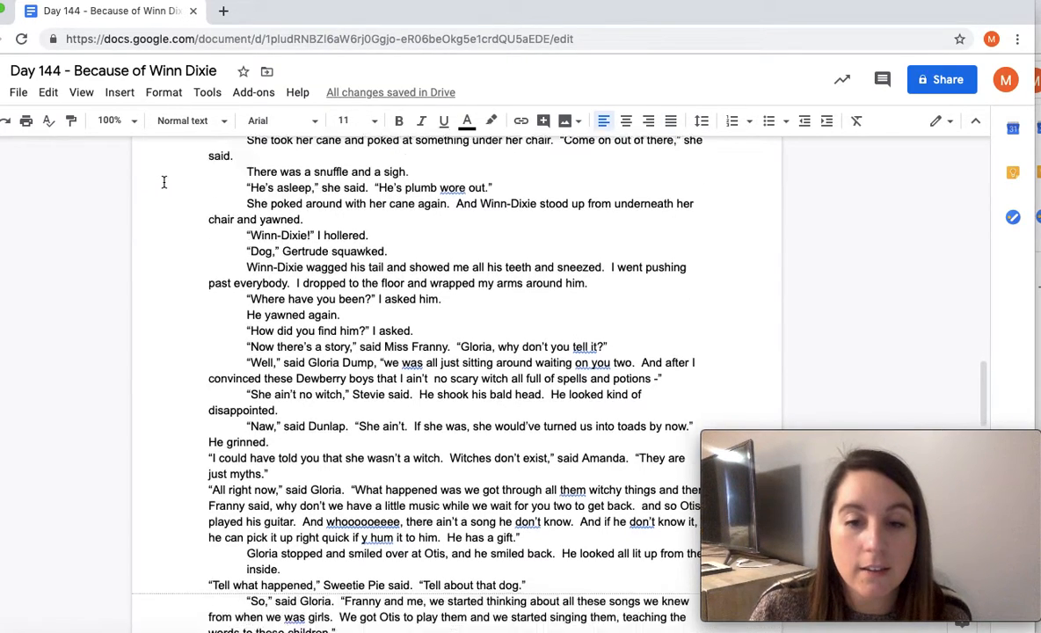
scroll("down", 3)
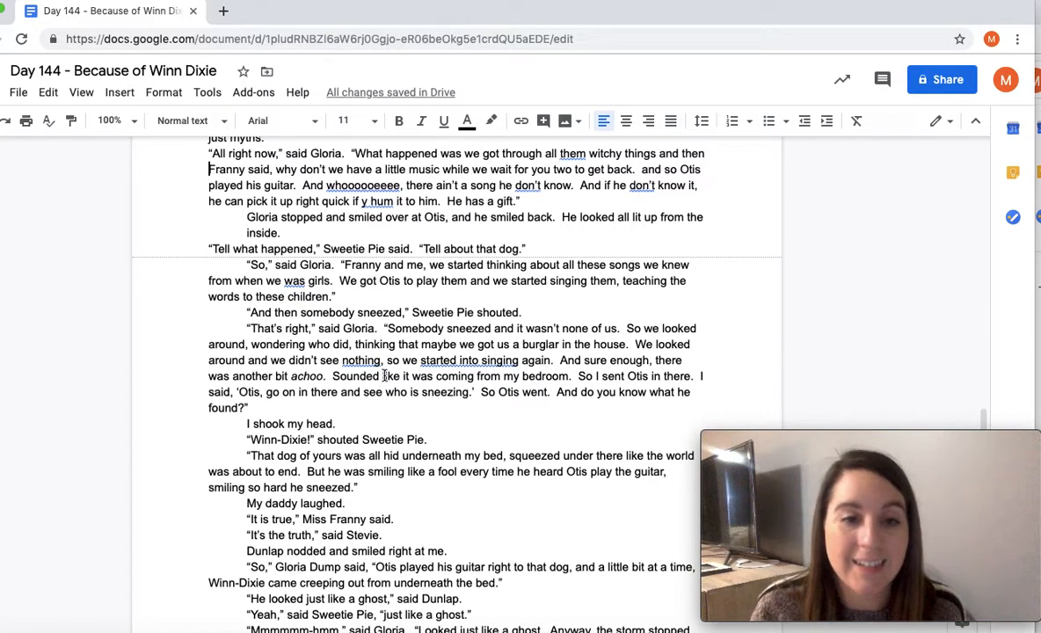
scroll("down", 3)
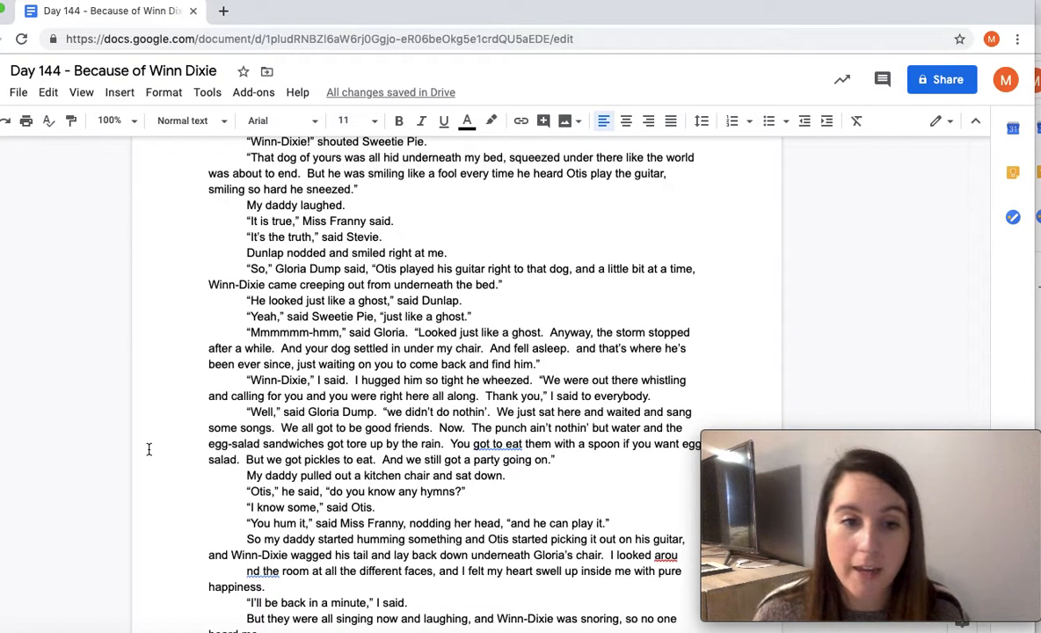
scroll("down", 3)
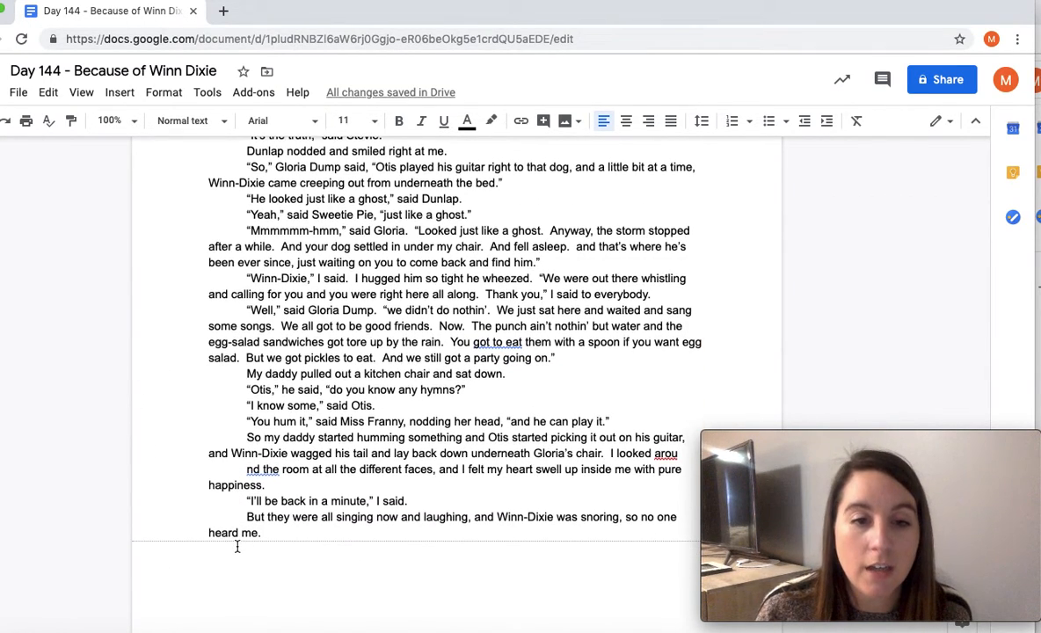
scroll("up", 3)
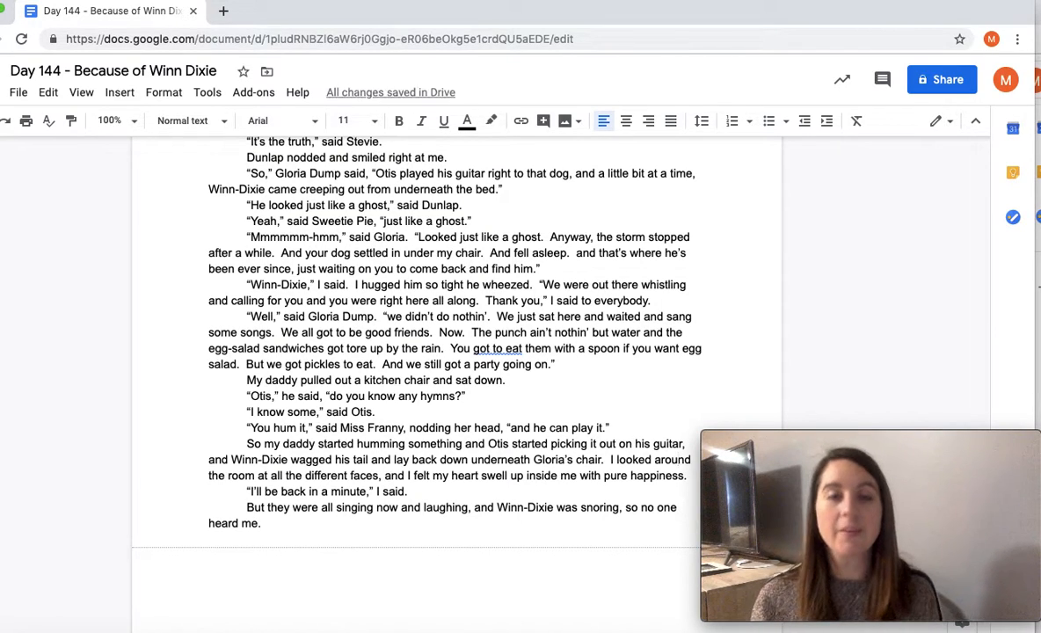
left_click(369, 534)
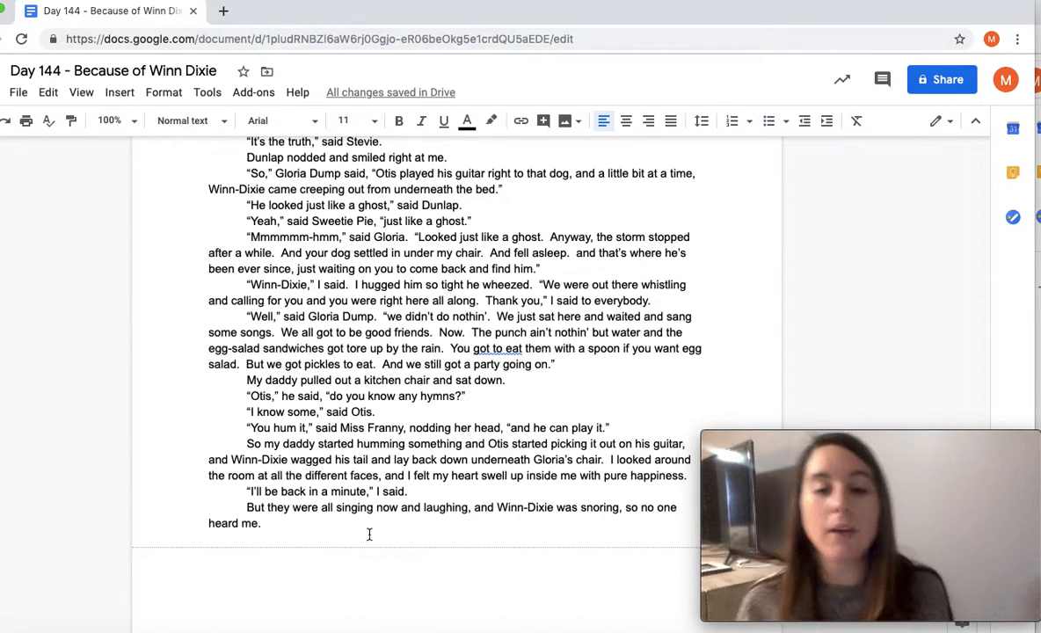
left_click_drag(246, 493, 260, 524)
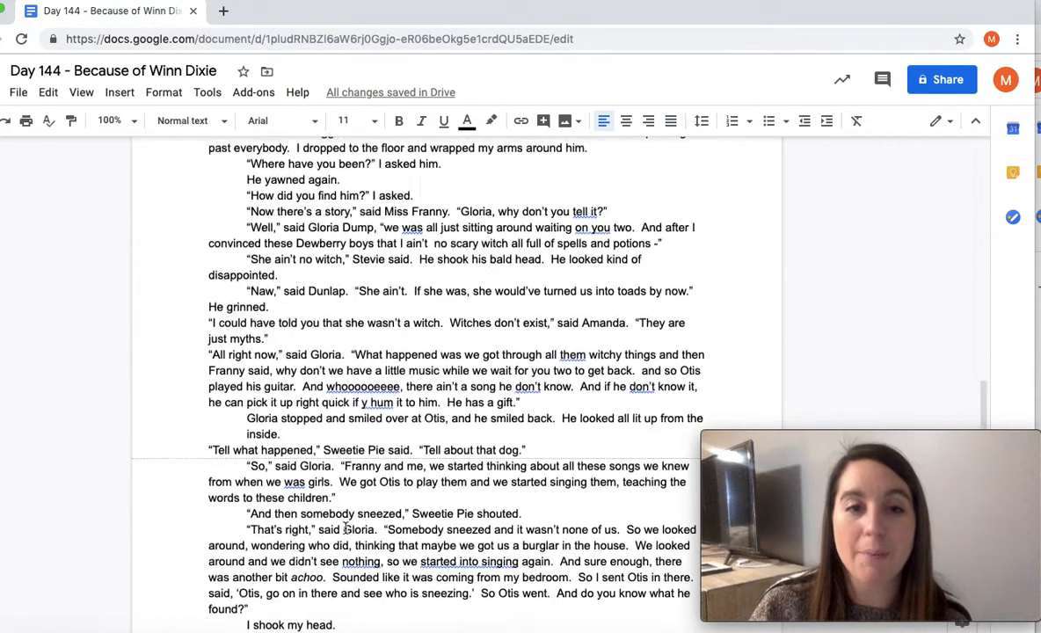
Highlight the sentence where Gloria smiles at Otis and he looks all lit up from the inside.
scroll("down", 3)
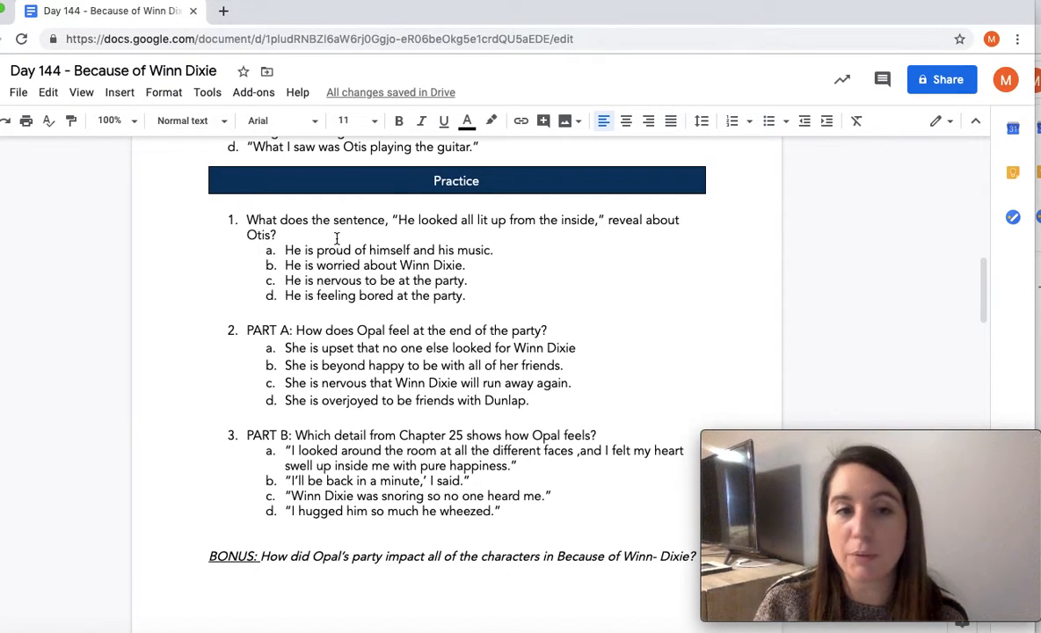
scroll("up", 3)
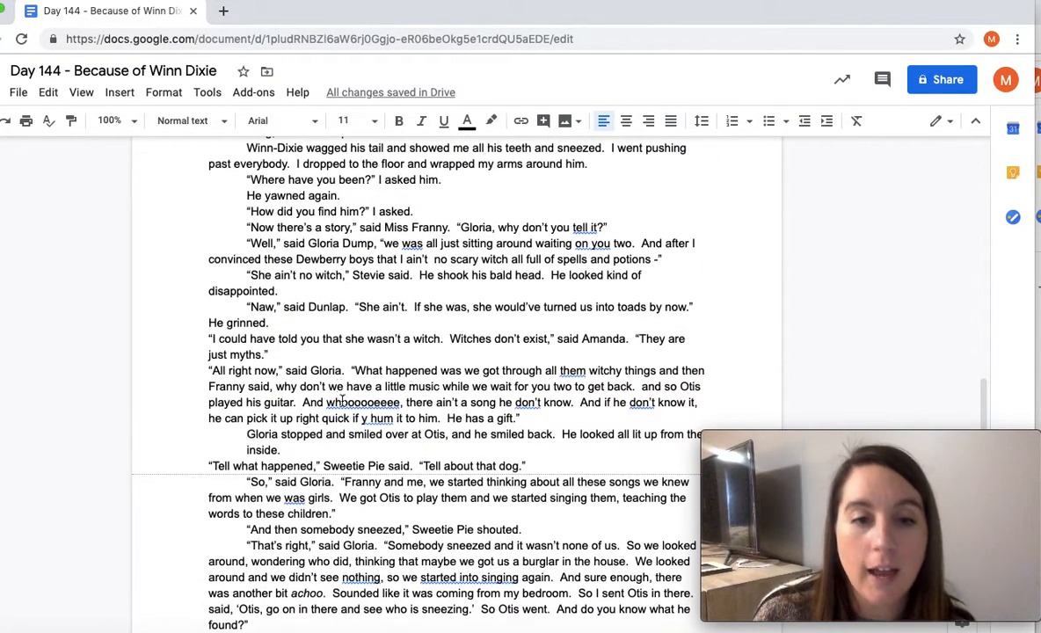
scroll("down", 3)
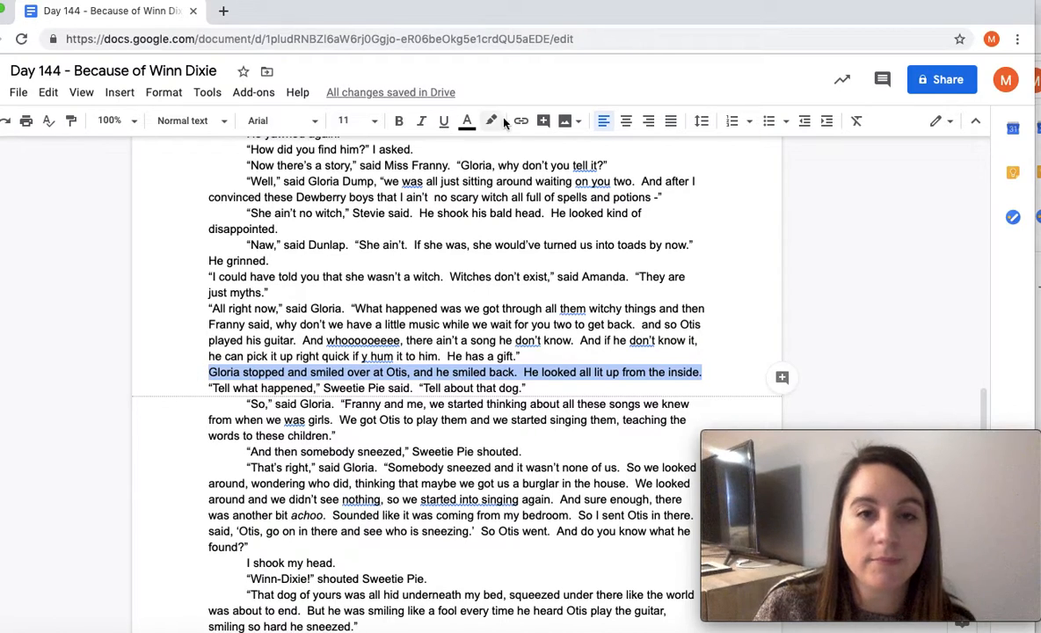
left_click(491, 119)
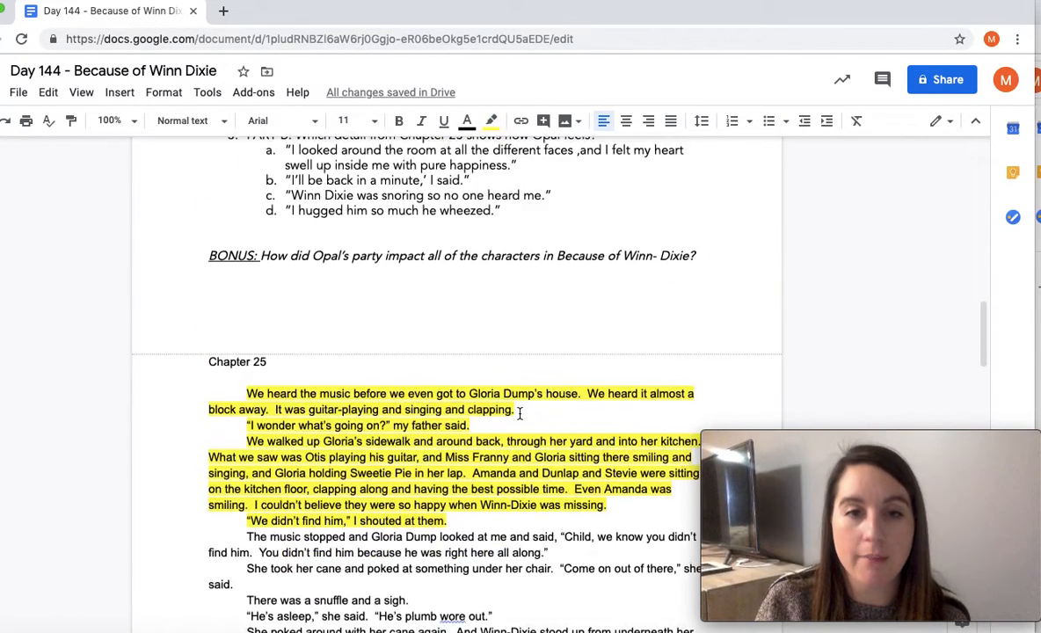
scroll("up", 3)
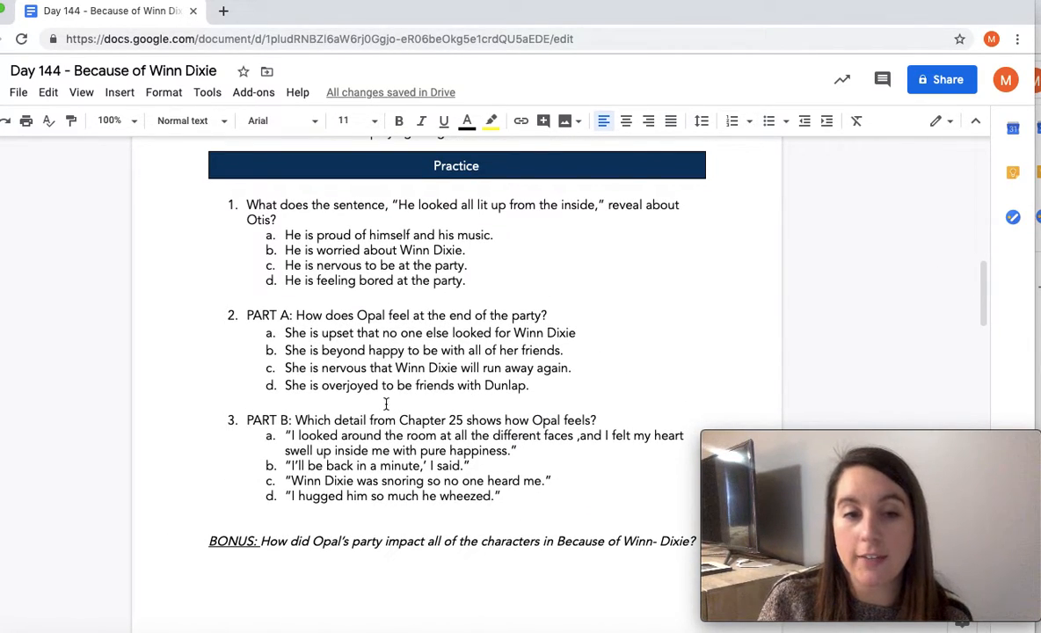
scroll("up", 3)
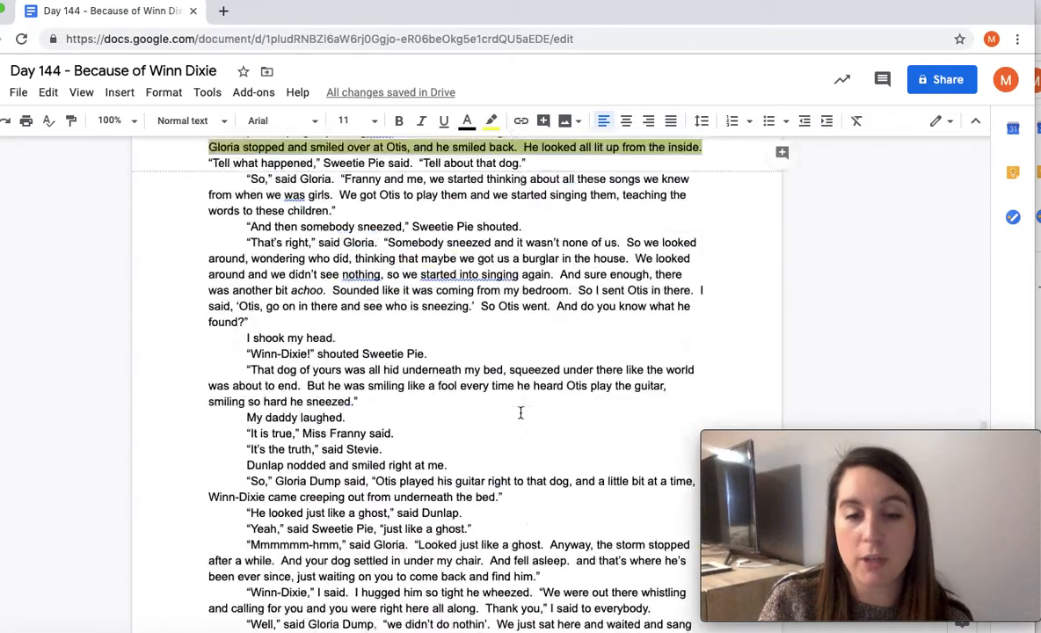
scroll("down", 3)
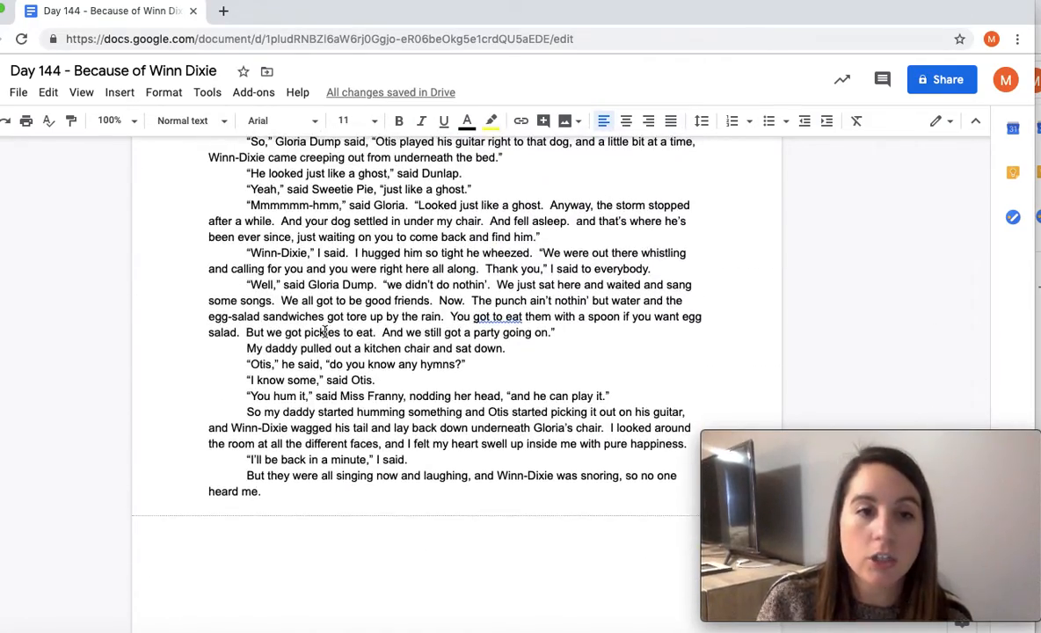
Highlight the passage from “Well,” said Gloria Dump through Opal's heart swelling with happiness in yellow.
left_click_drag(246, 285, 493, 433)
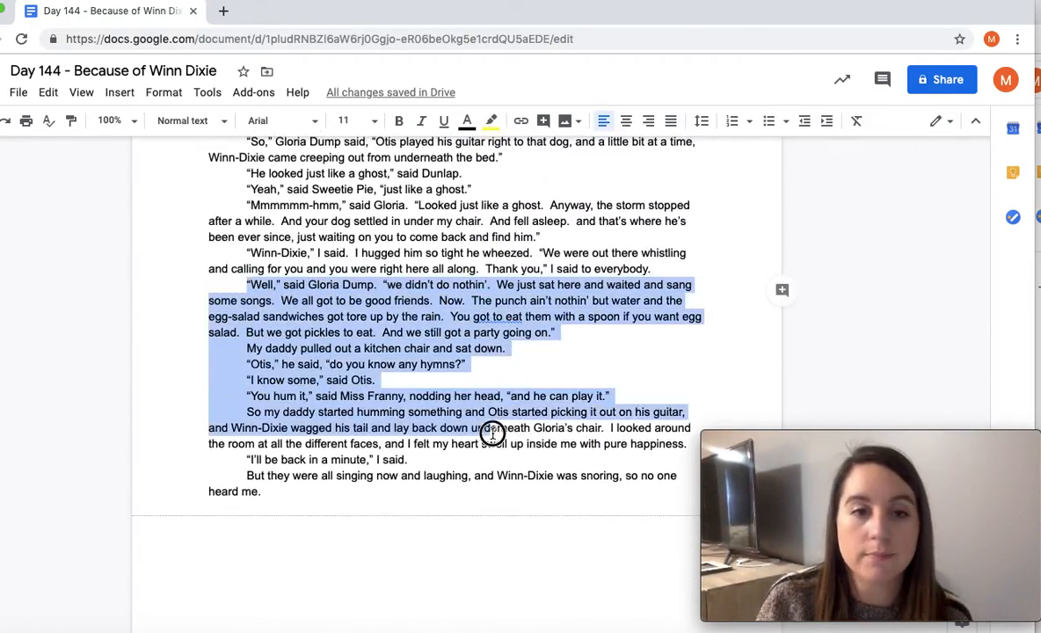
mouse_move(510, 450)
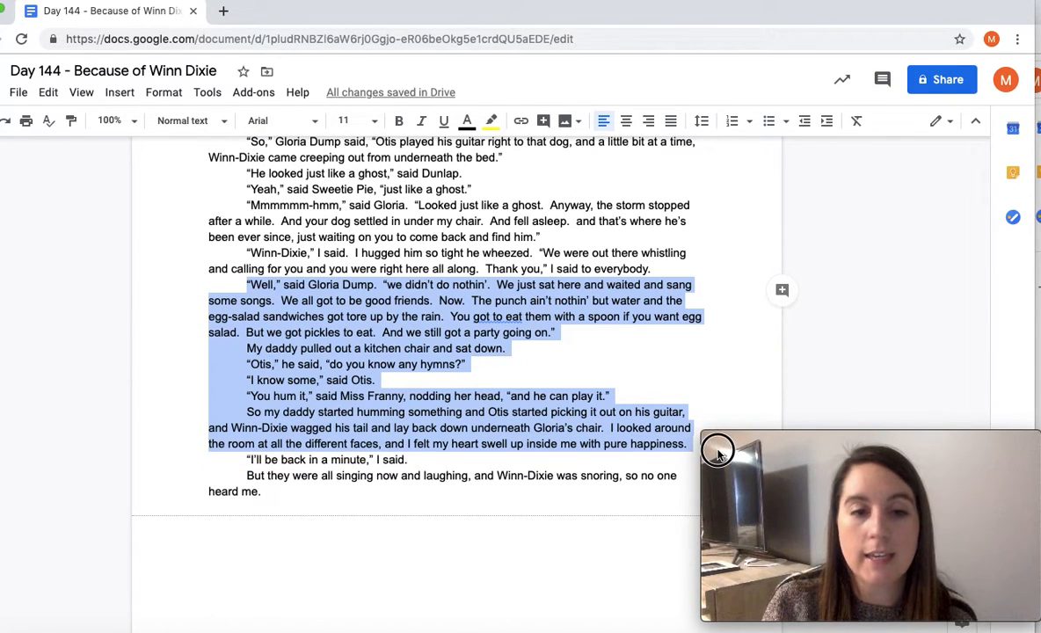
left_click(491, 119)
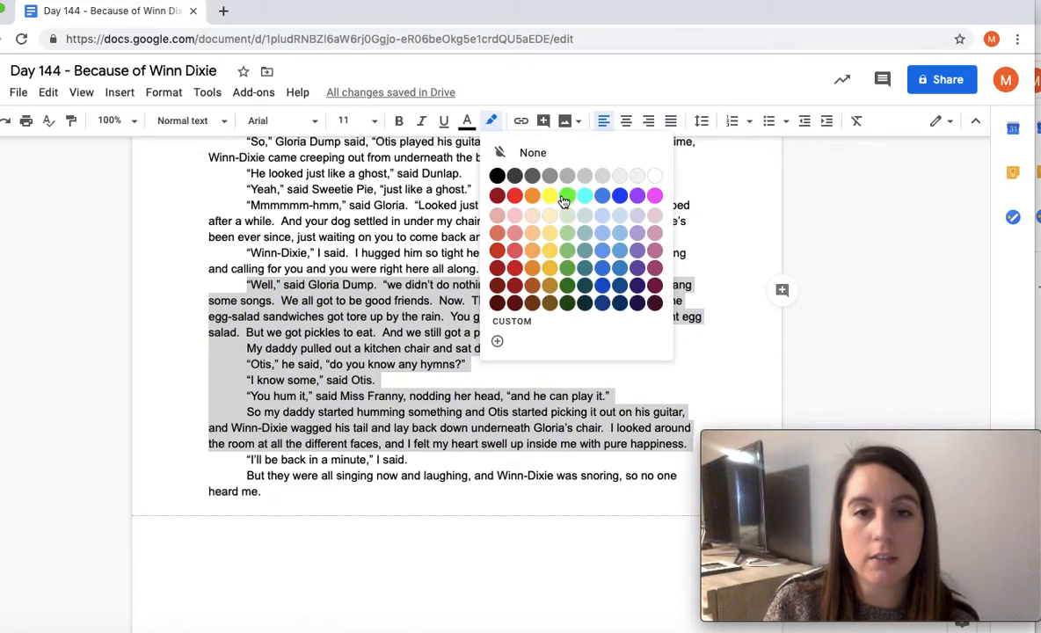
left_click(549, 196)
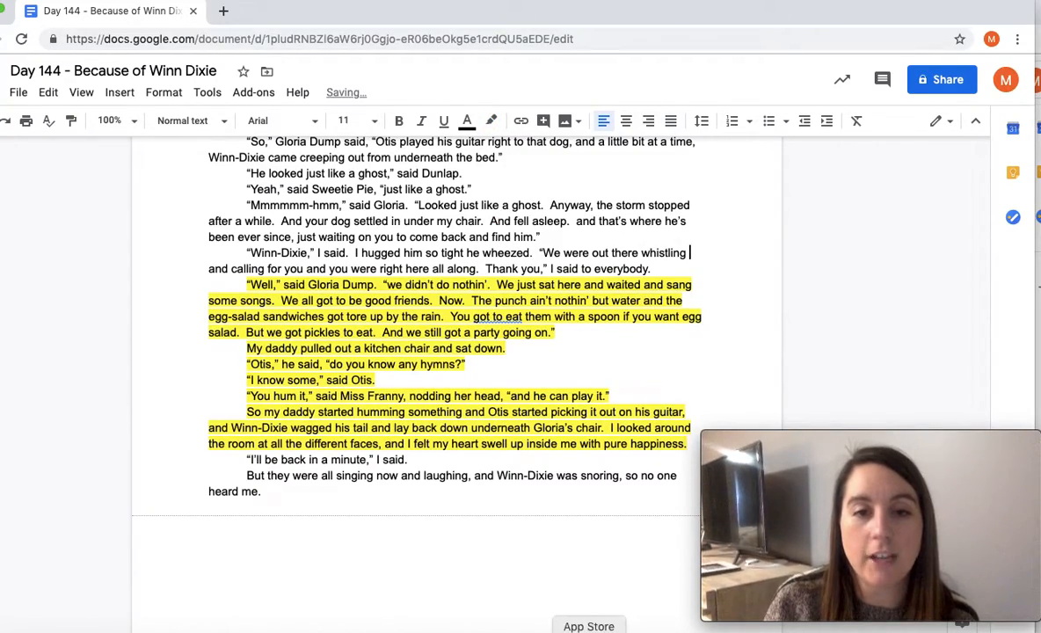
scroll("up", 3)
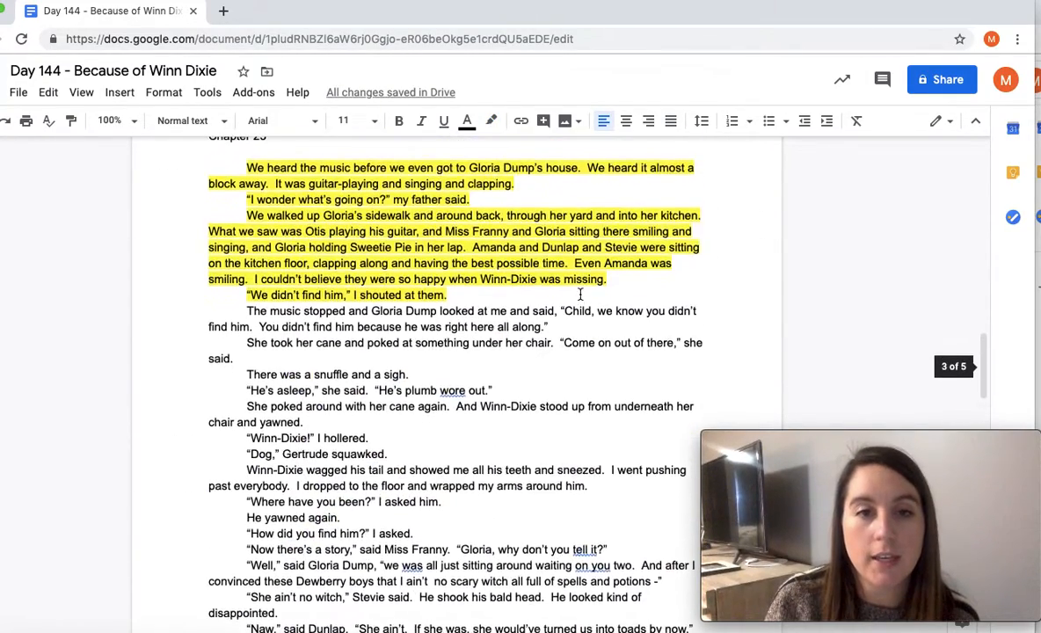
scroll("up", 3)
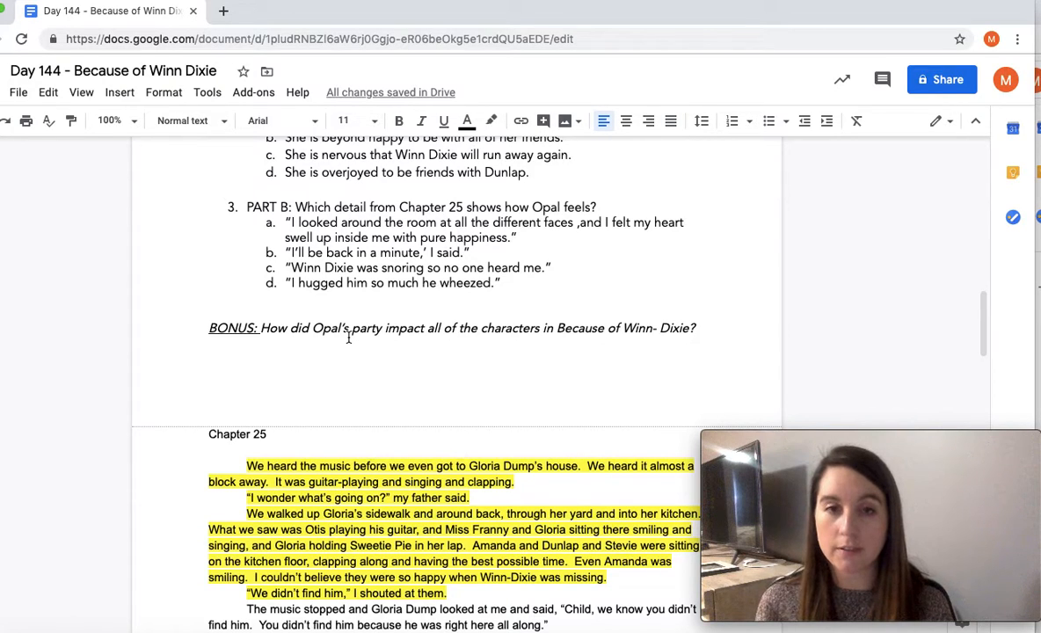
Add “Why was this party important?” to the end of the BONUS question.
left_click(695, 329)
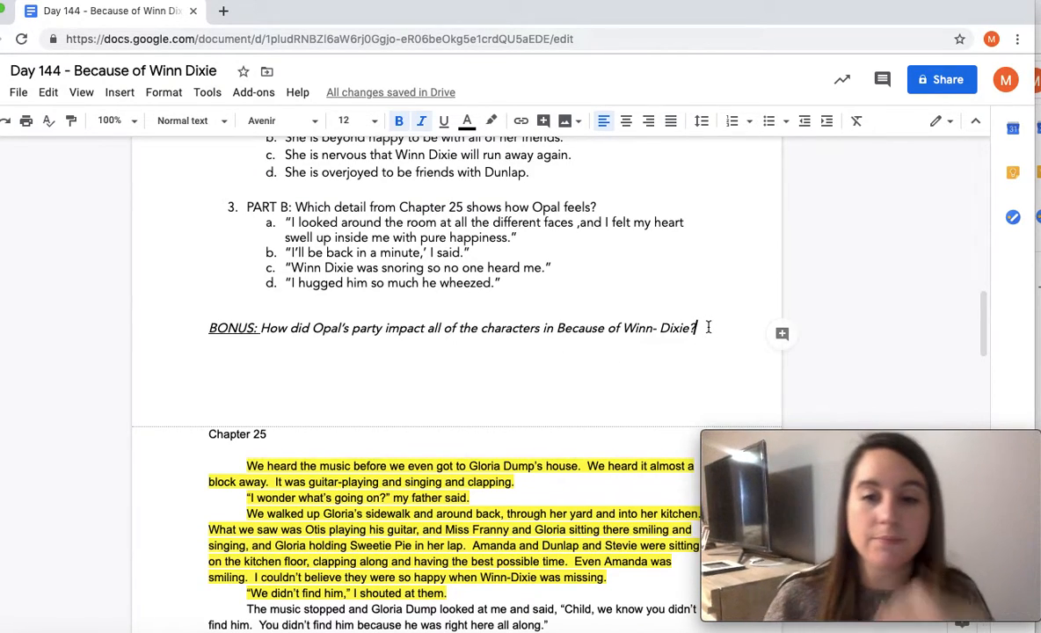
type("Why was this p")
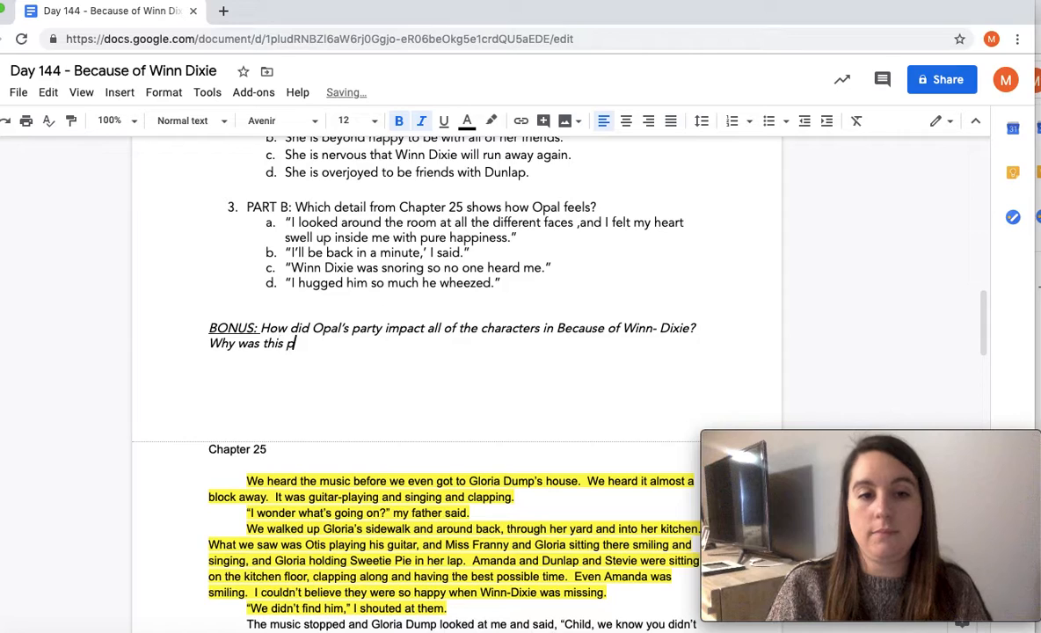
type("arty important?")
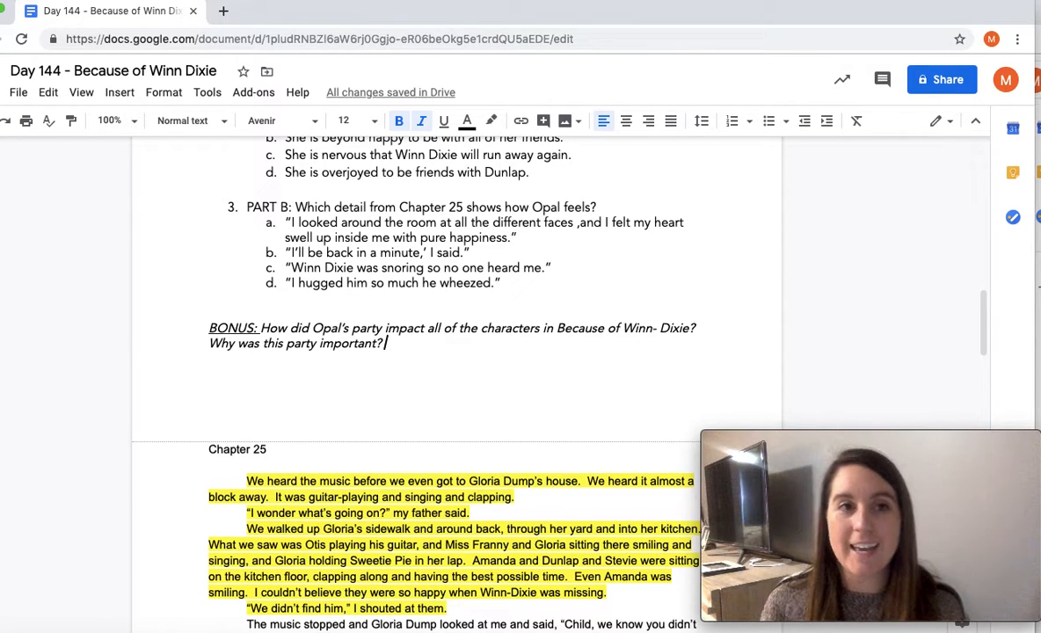
scroll("up", 3)
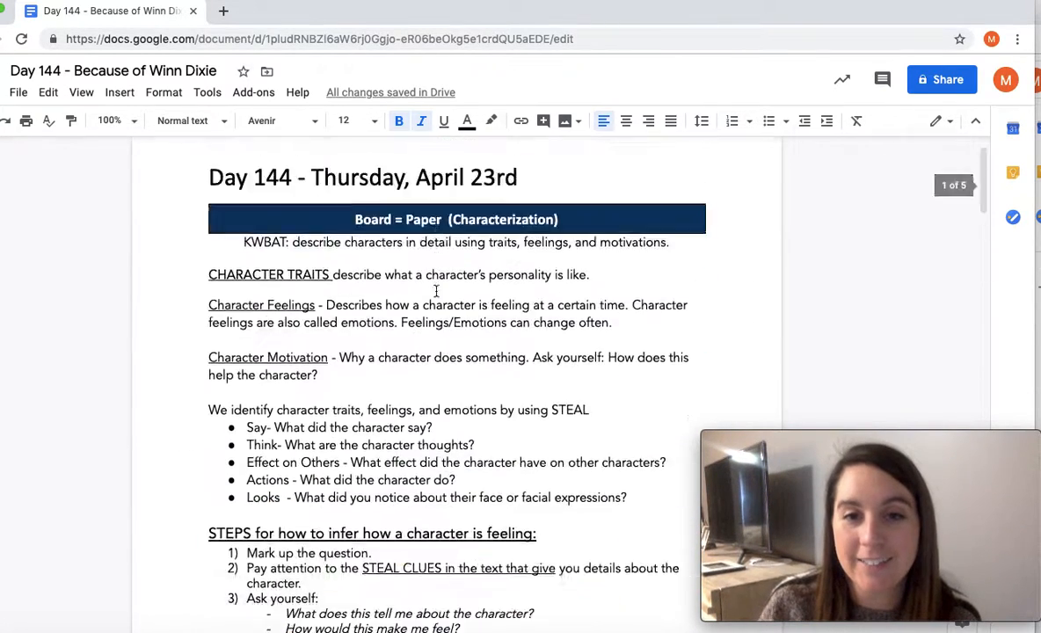